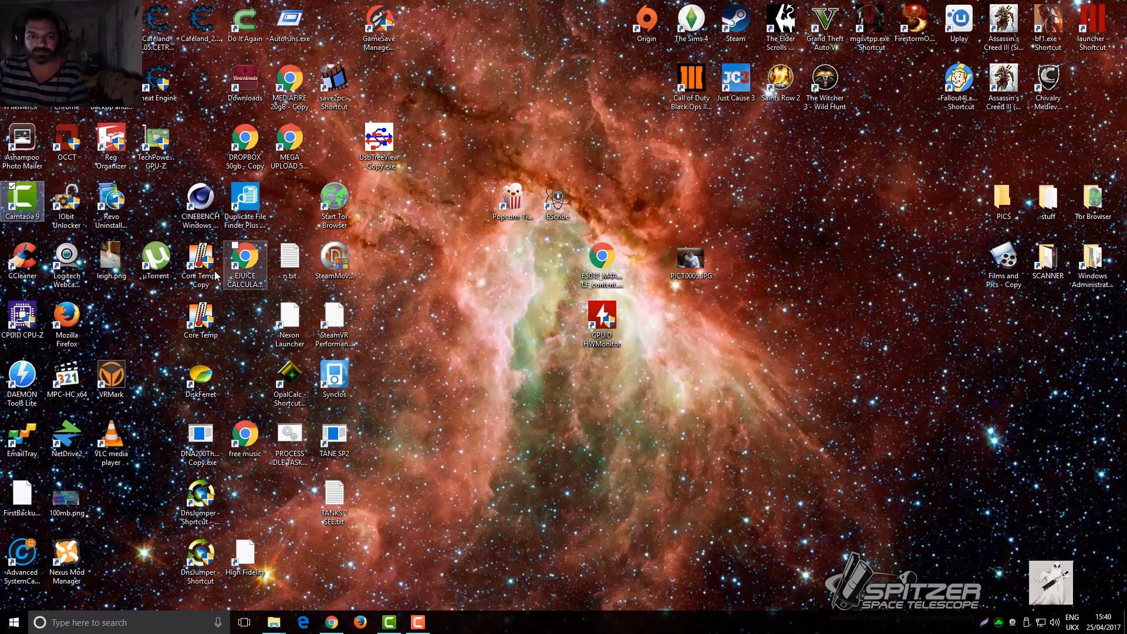
mouse_move(156, 258)
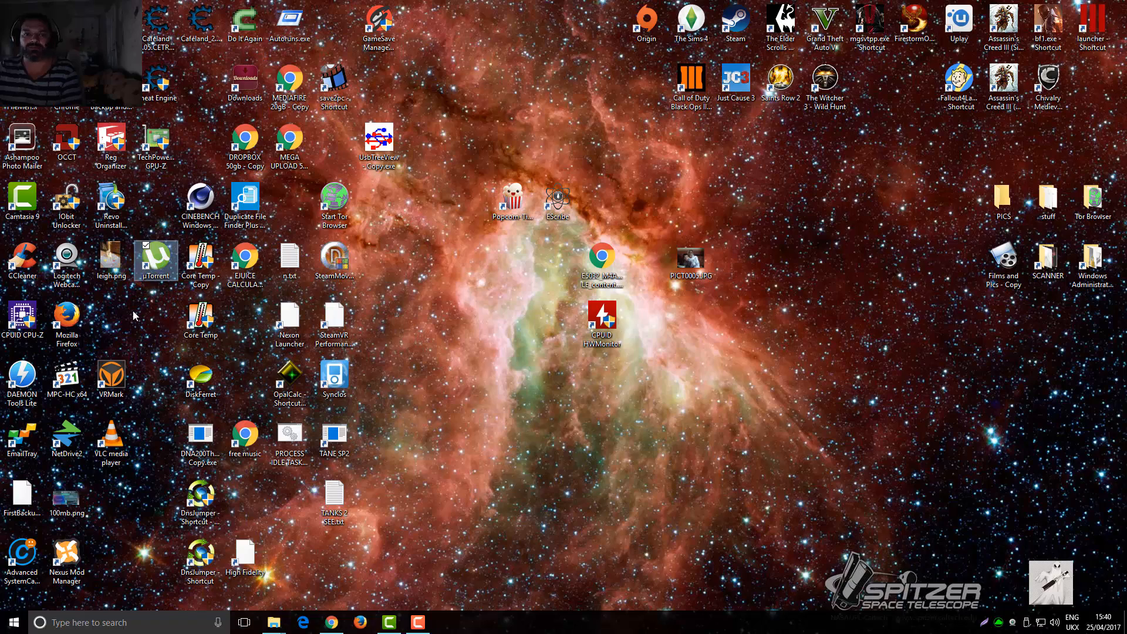
Launch uTorrent and page through General and UI Settings to the Directories preferences
double_click(156, 257)
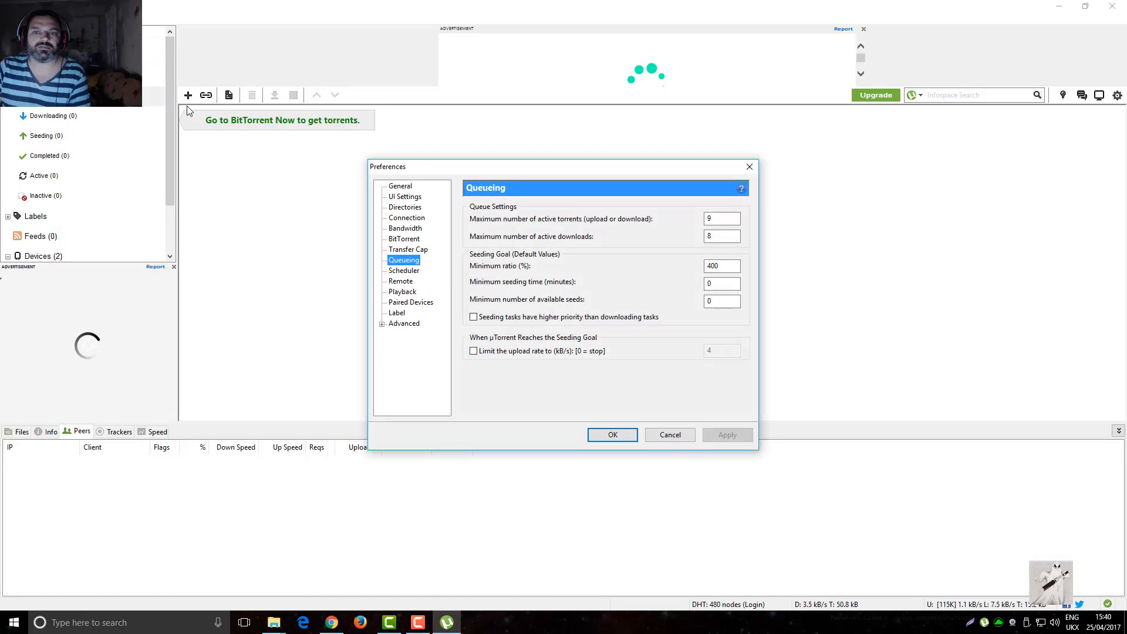
left_click(400, 187)
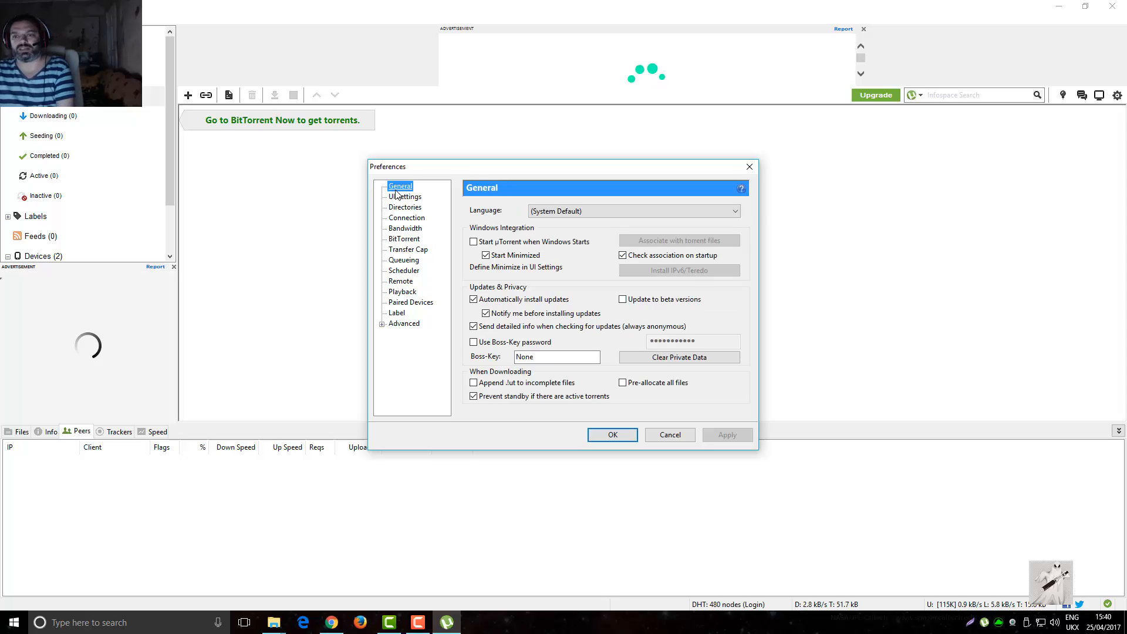
left_click(404, 196)
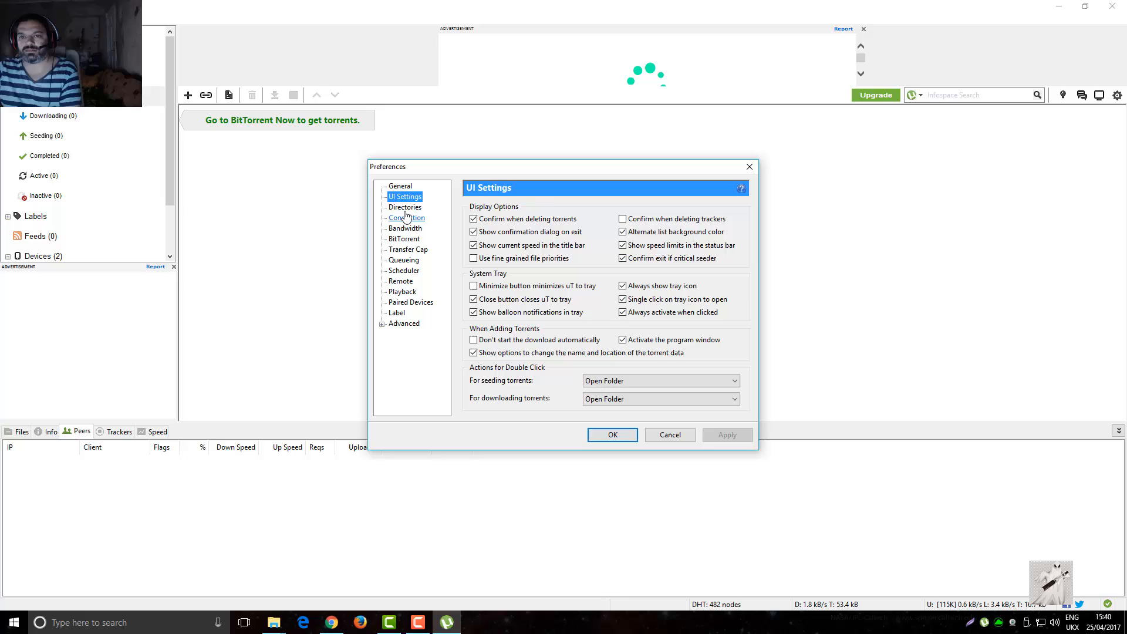
left_click(405, 207)
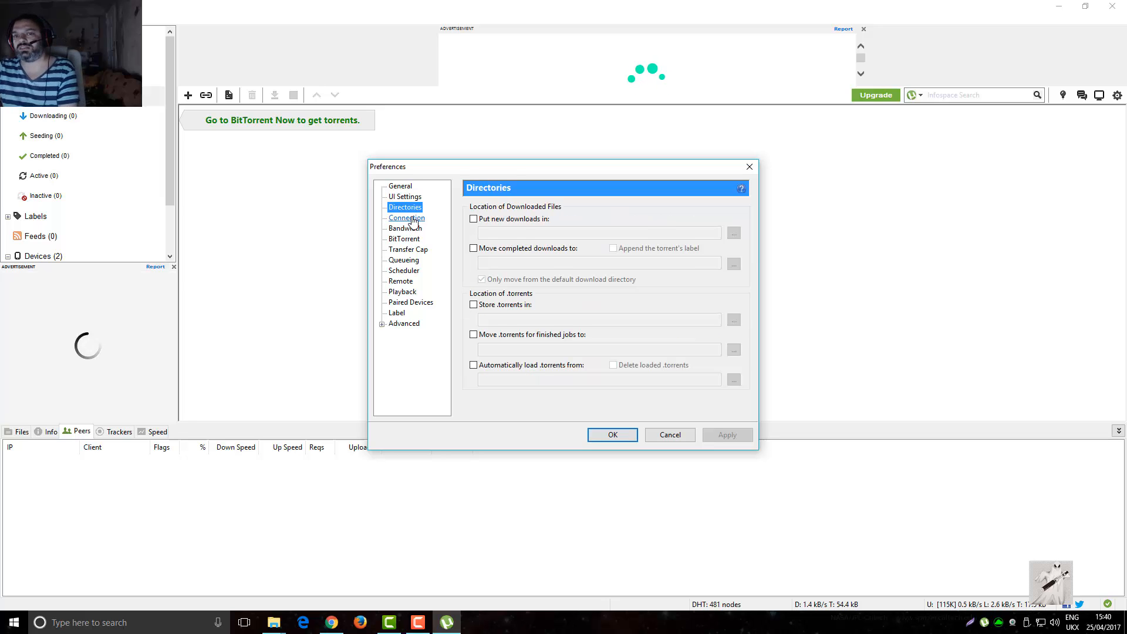
On the Connection page keep port 63336 and enable the Windows Firewall exception
left_click(407, 217)
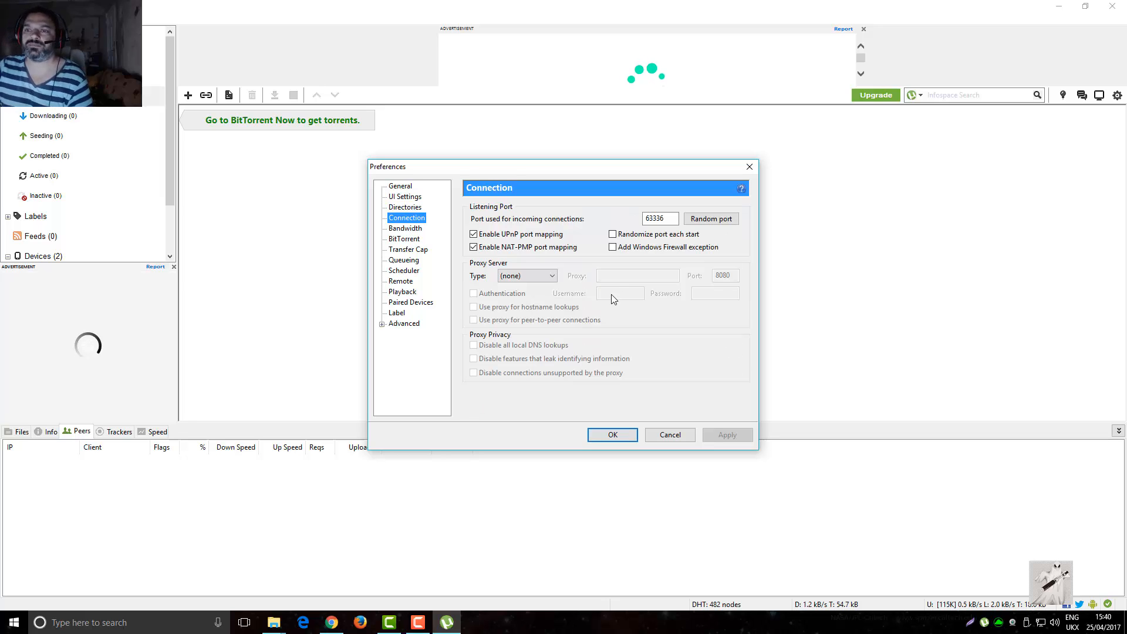
left_click(659, 218)
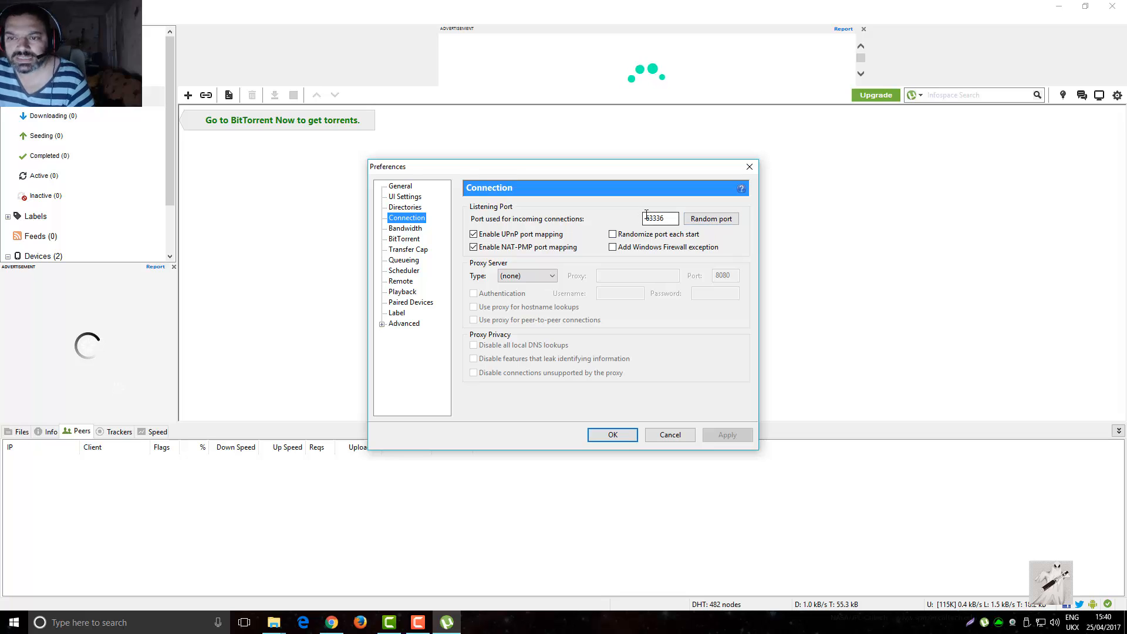
triple_click(657, 218)
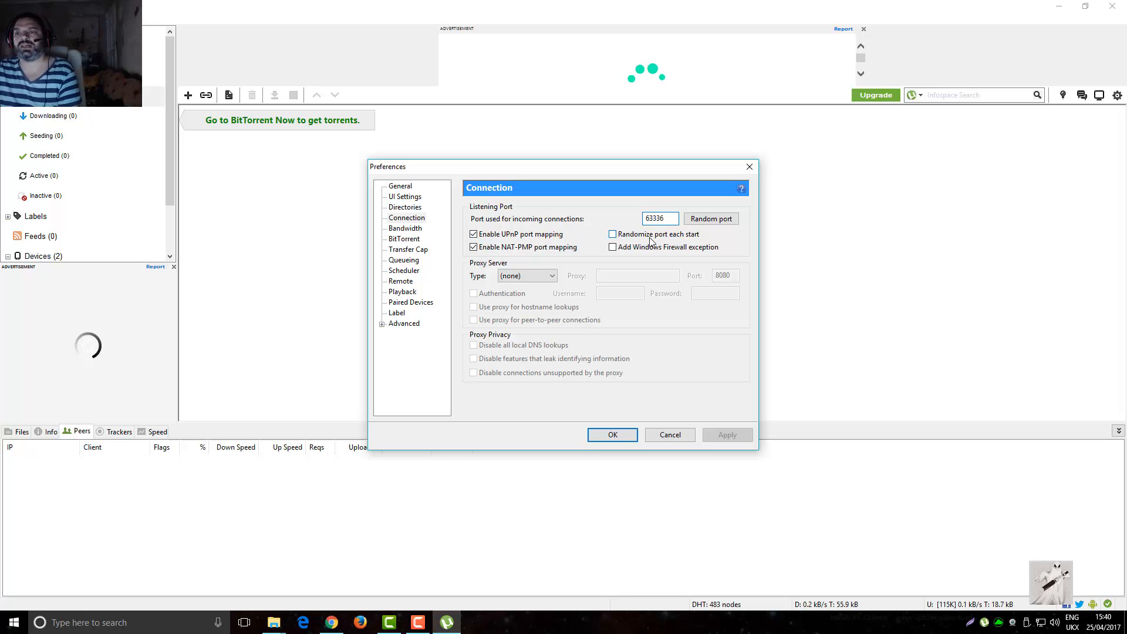
mouse_move(683, 249)
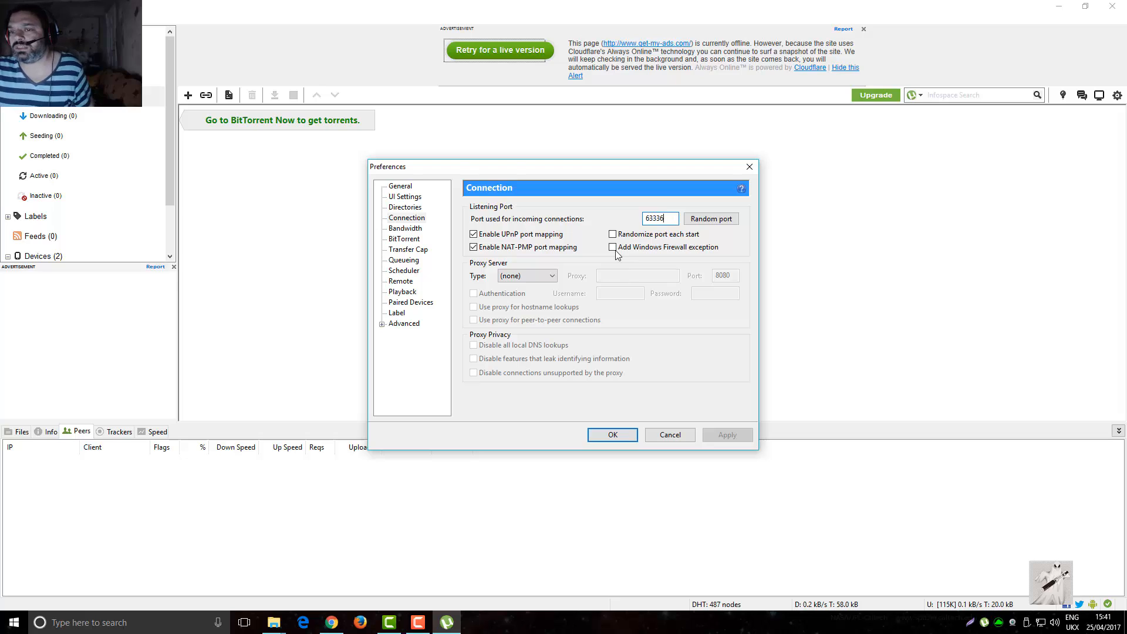
left_click(612, 246)
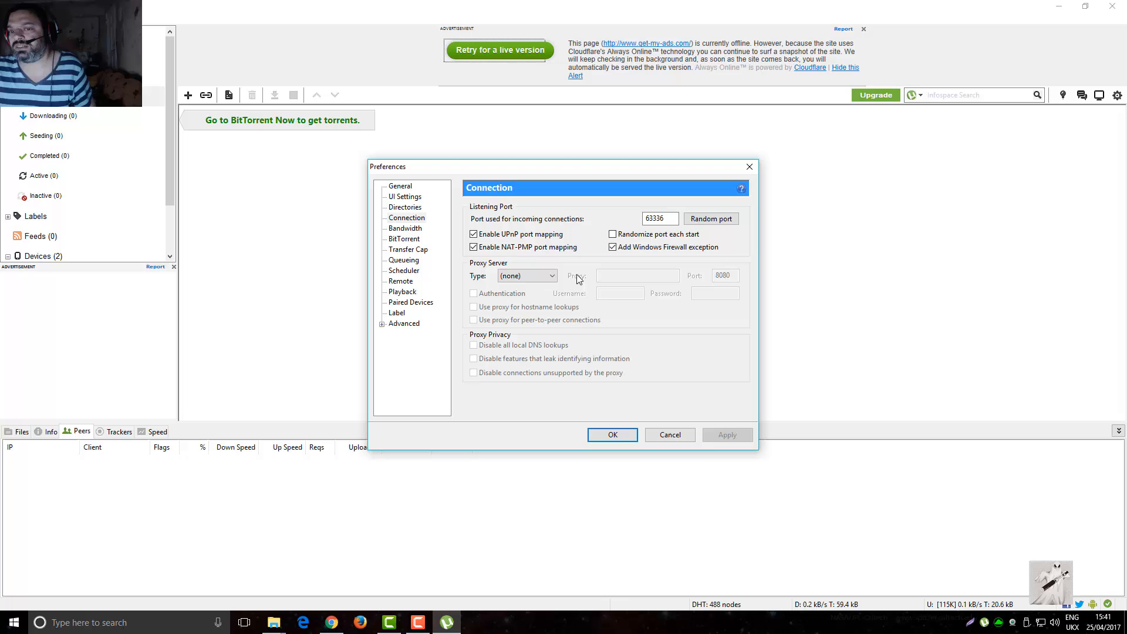
mouse_move(647, 257)
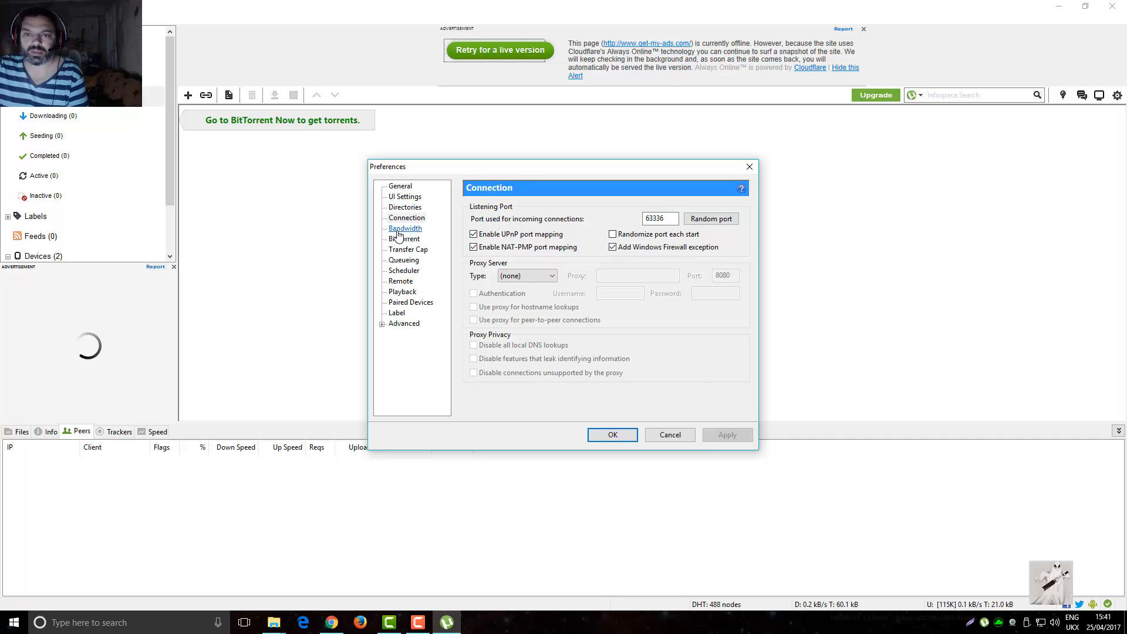
Set Bandwidth to 115 kB/s upload, unlimited download and high connection limits, then reach BitTorrent
left_click(406, 227)
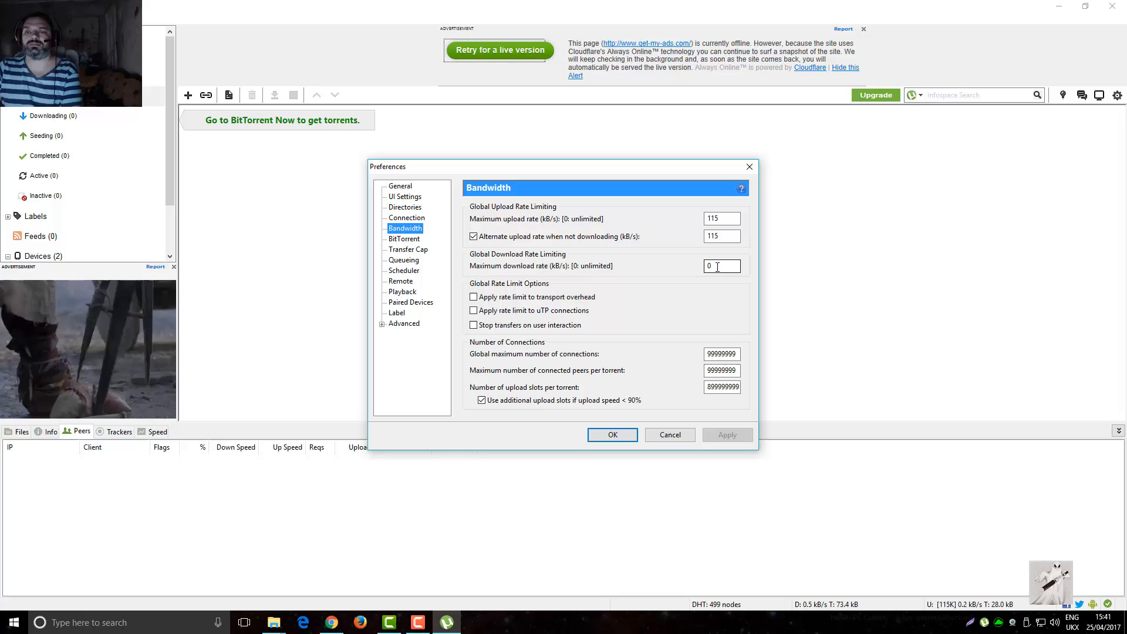
mouse_move(603, 376)
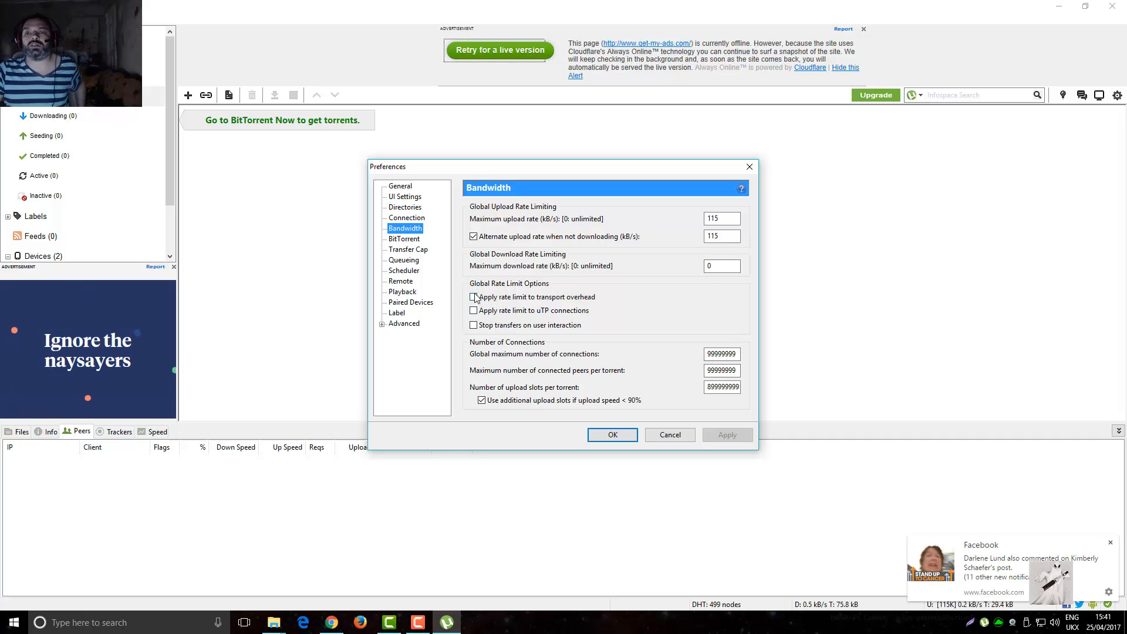
mouse_move(489, 345)
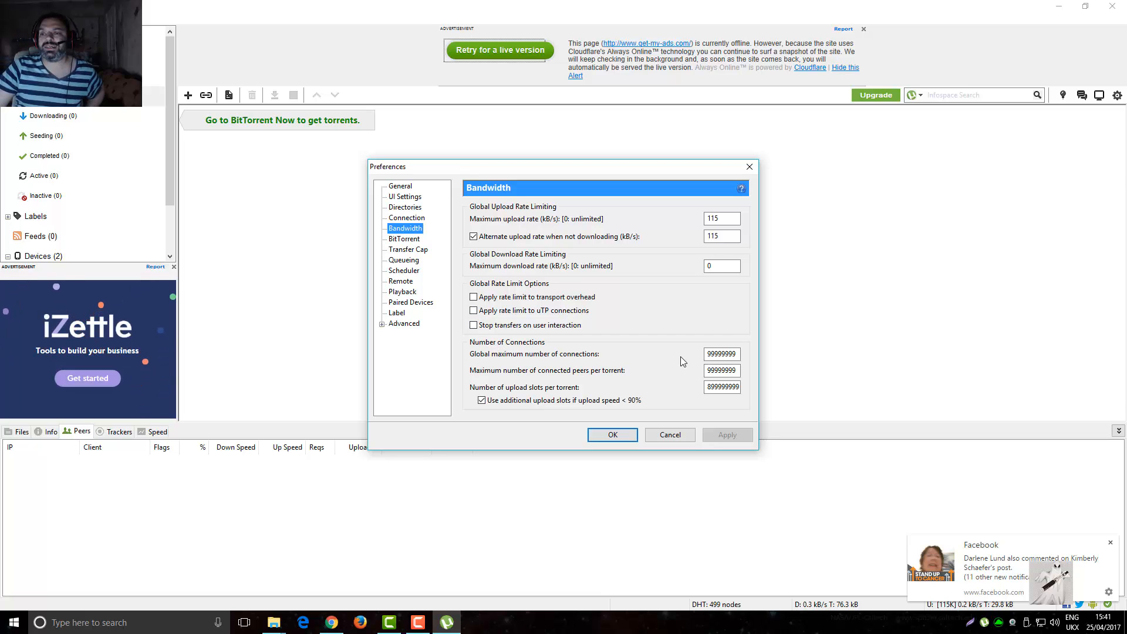
mouse_move(741, 366)
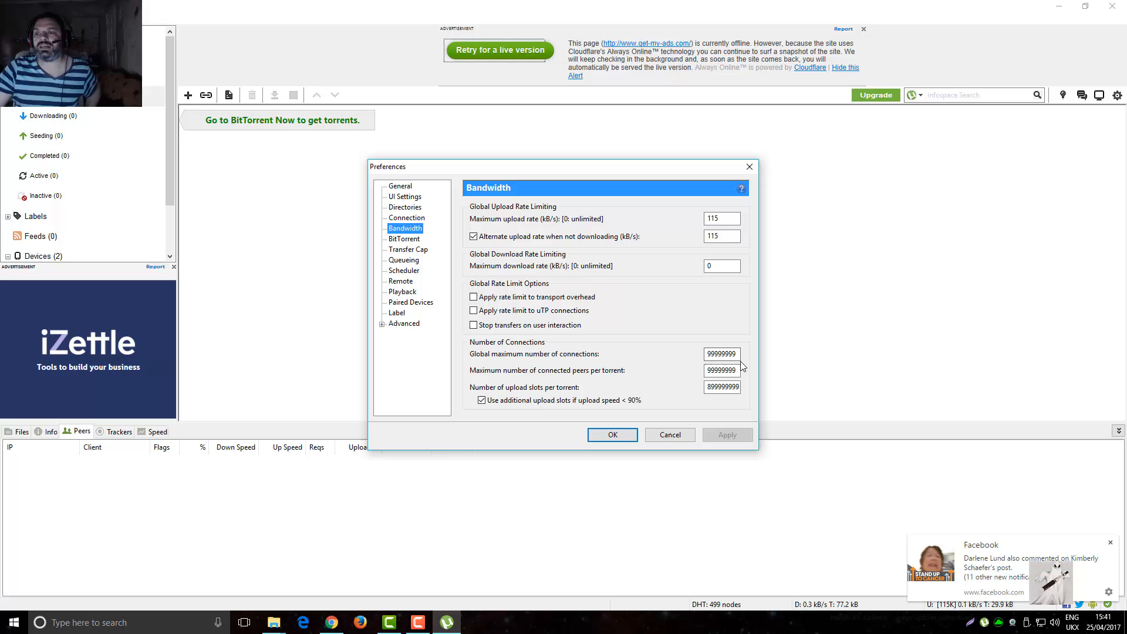
mouse_move(683, 410)
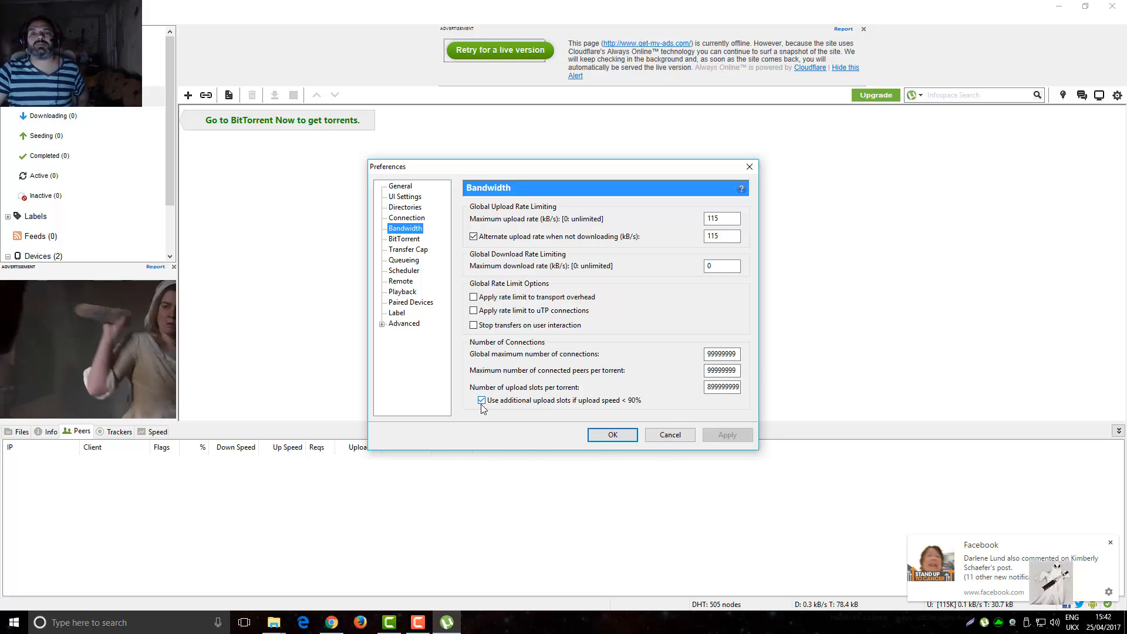
left_click(403, 238)
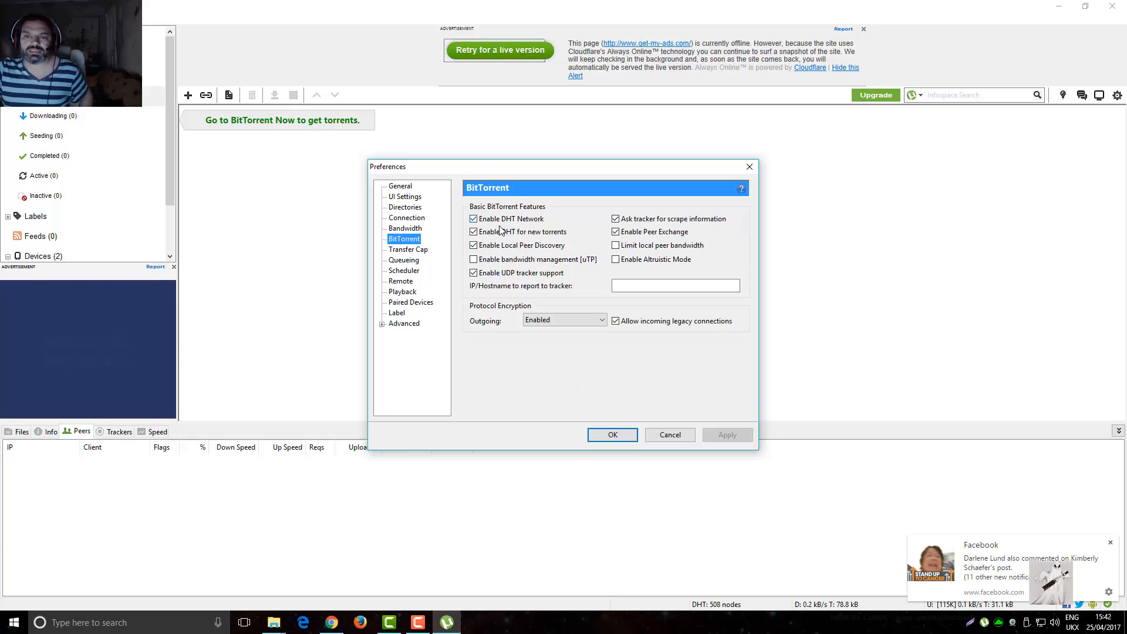
Review the outgoing encryption choices and leave it Enabled with legacy connections allowed
left_click(473, 260)
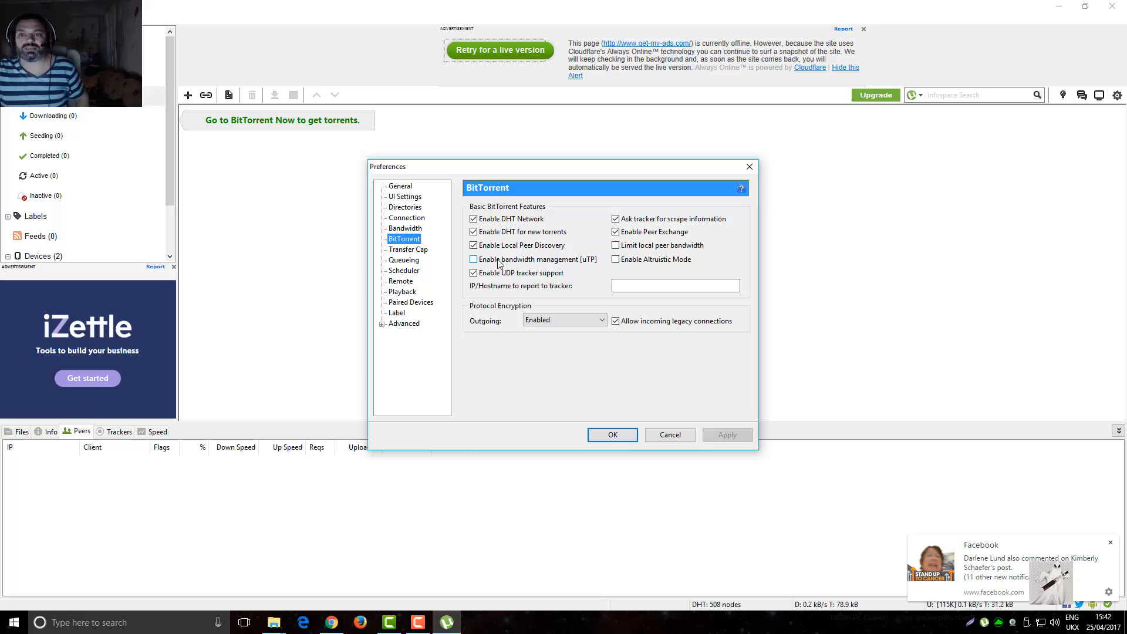
mouse_move(496, 264)
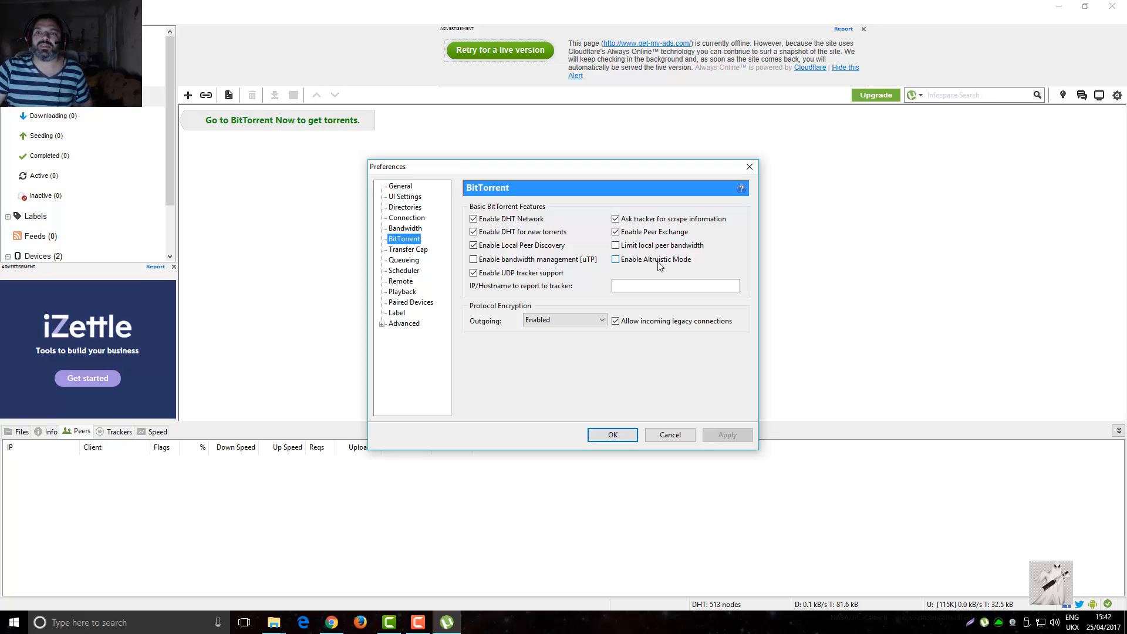
mouse_move(664, 267)
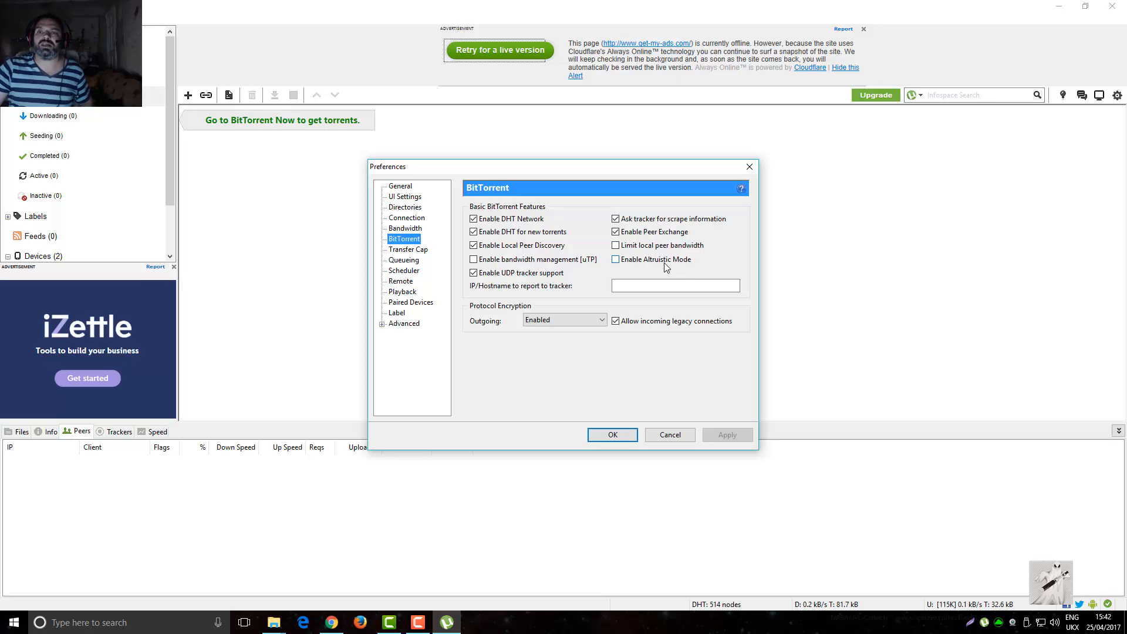
mouse_move(566, 364)
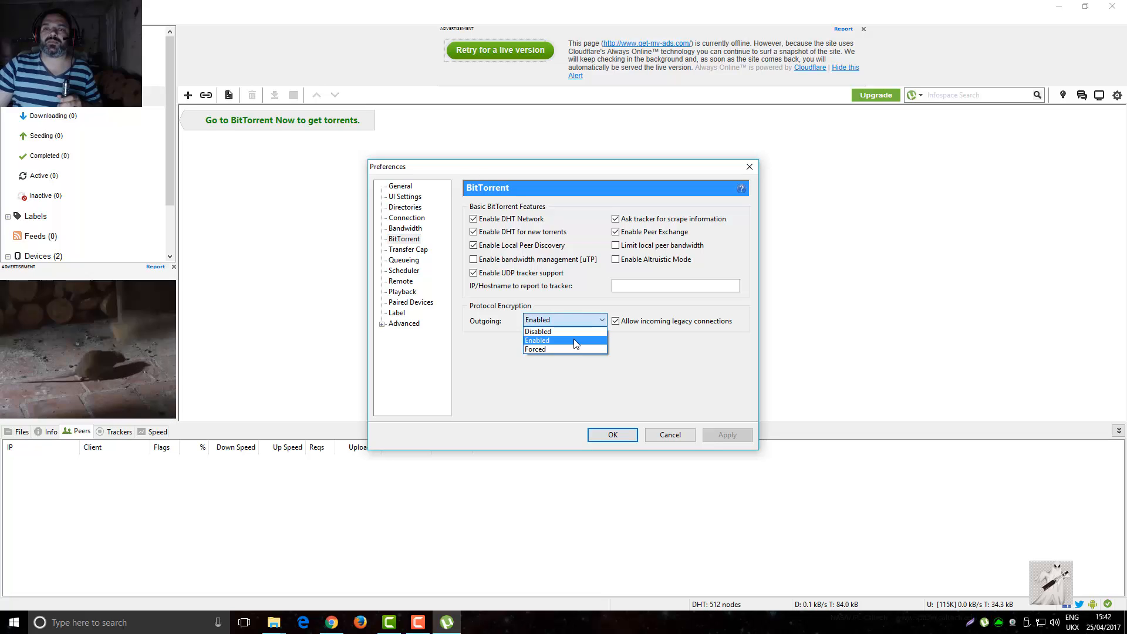
left_click(537, 341)
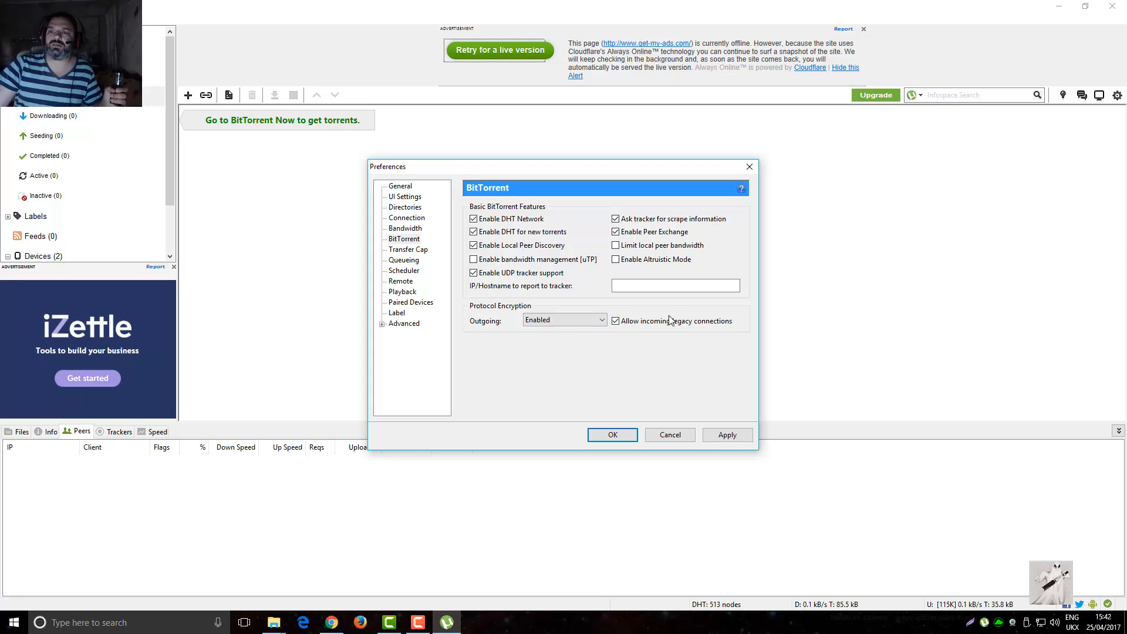
mouse_move(670, 340)
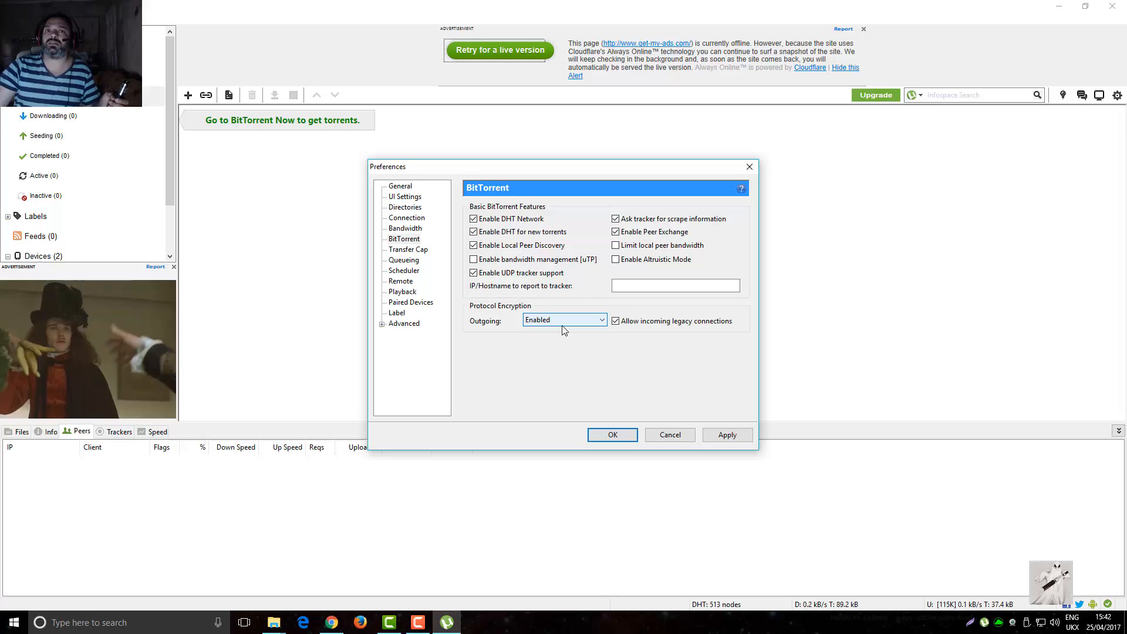
left_click(565, 319)
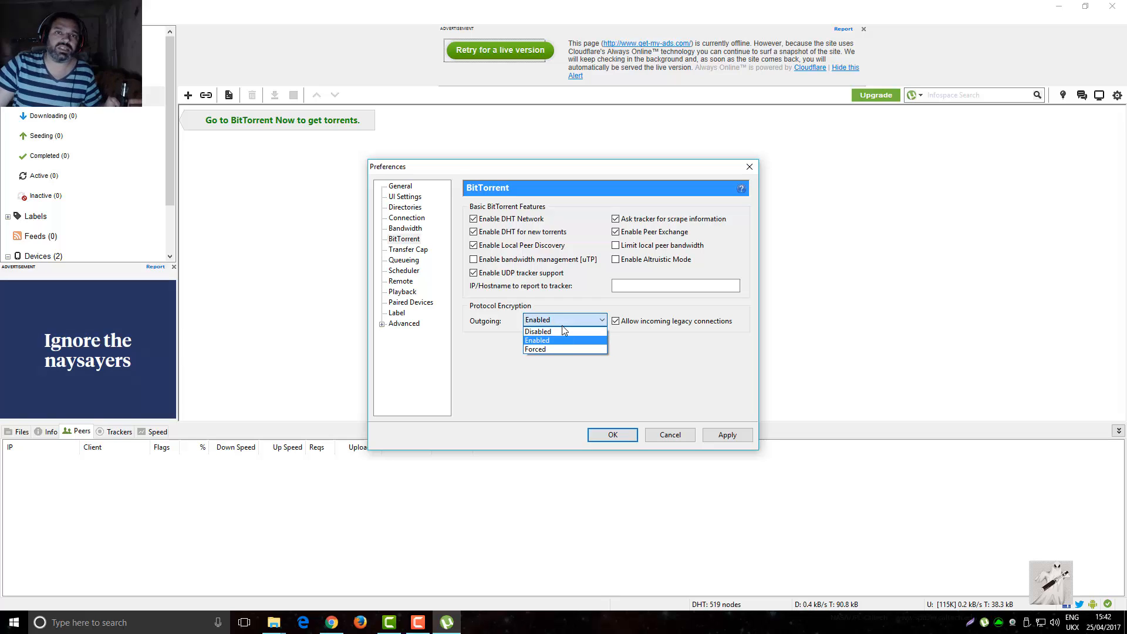
mouse_move(538, 331)
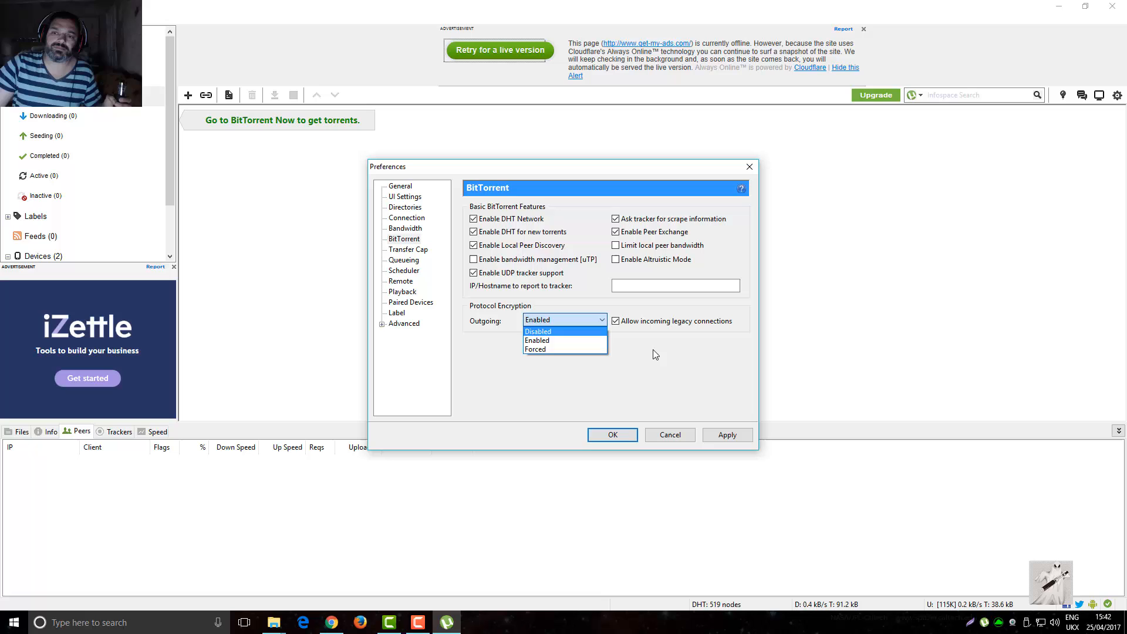
left_click(537, 341)
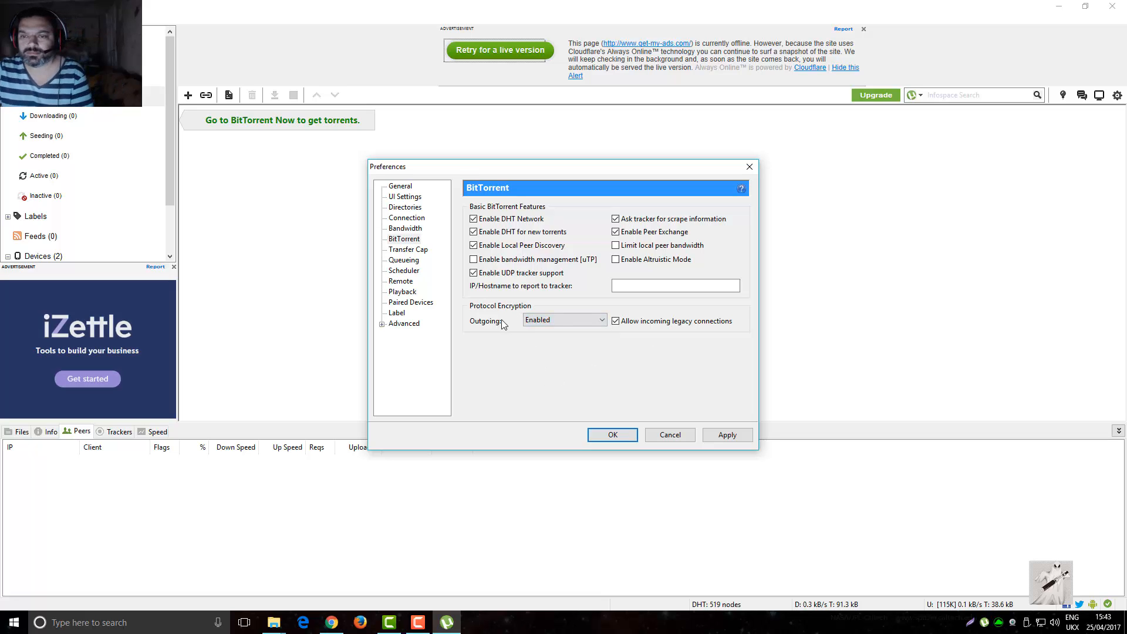
mouse_move(403, 260)
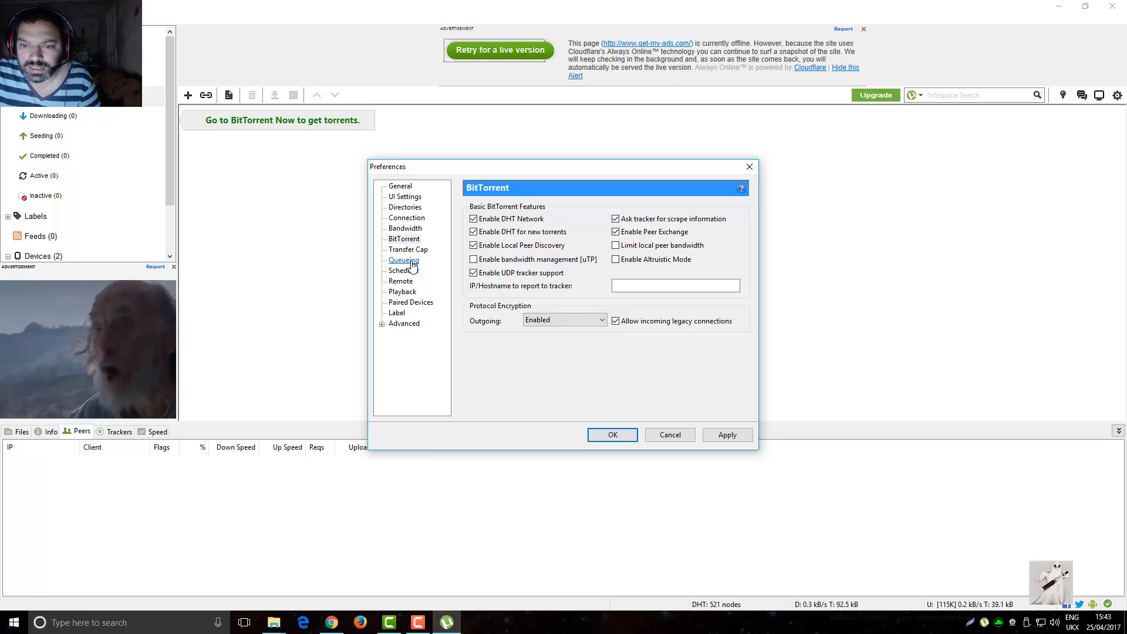
Review Transfer Cap, Queueing, Remote and Playback pages, keeping uTorrent Player as media player
left_click(404, 238)
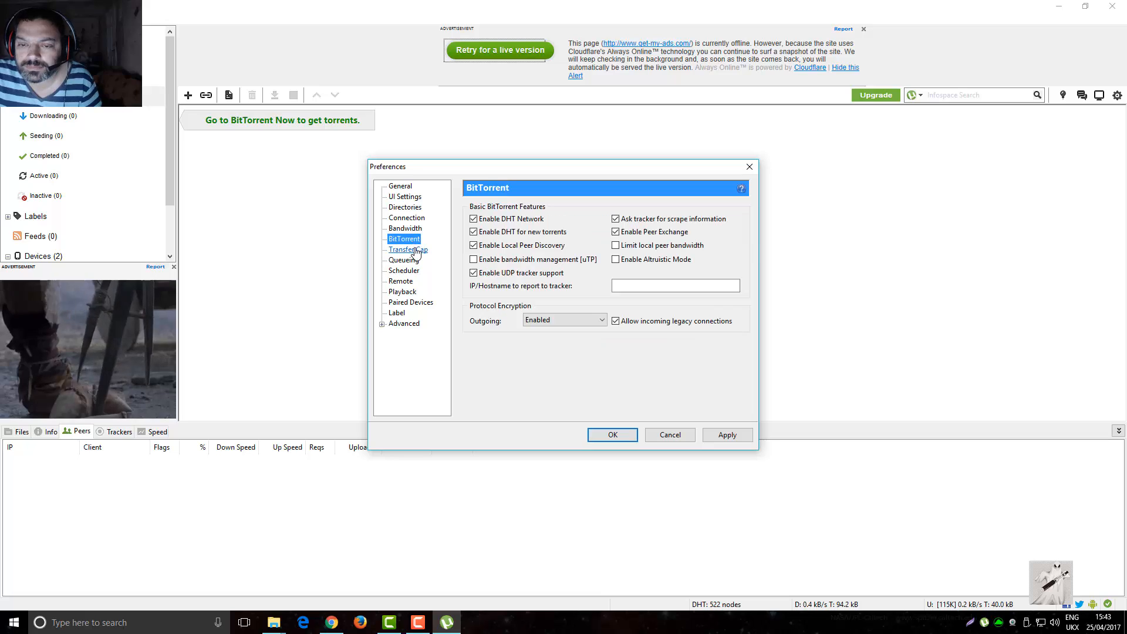
left_click(409, 249)
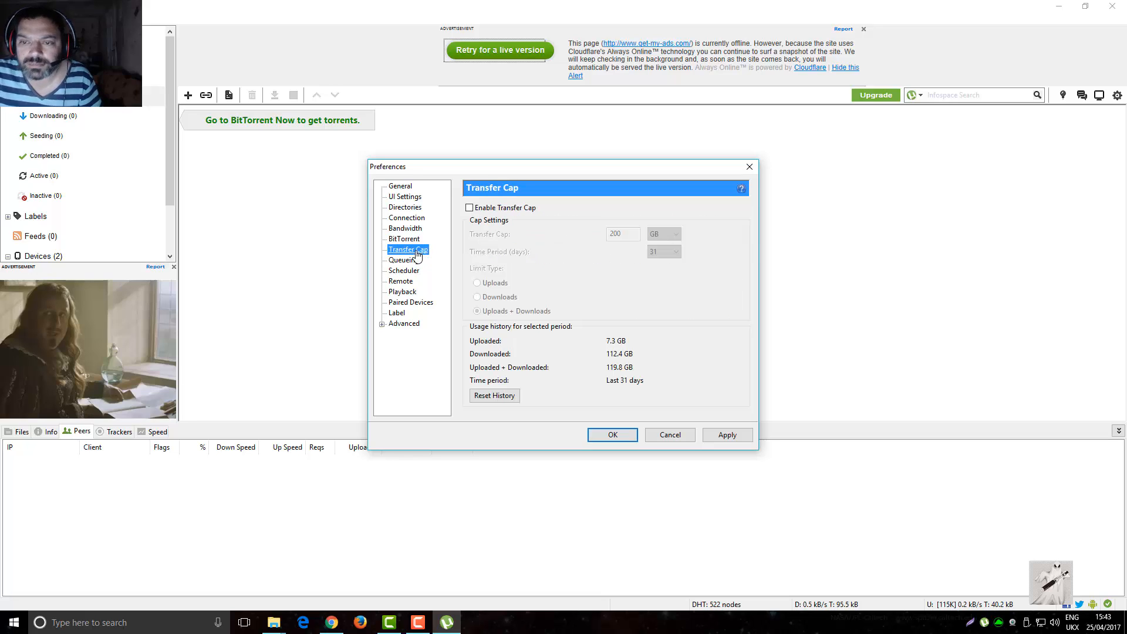
left_click(402, 260)
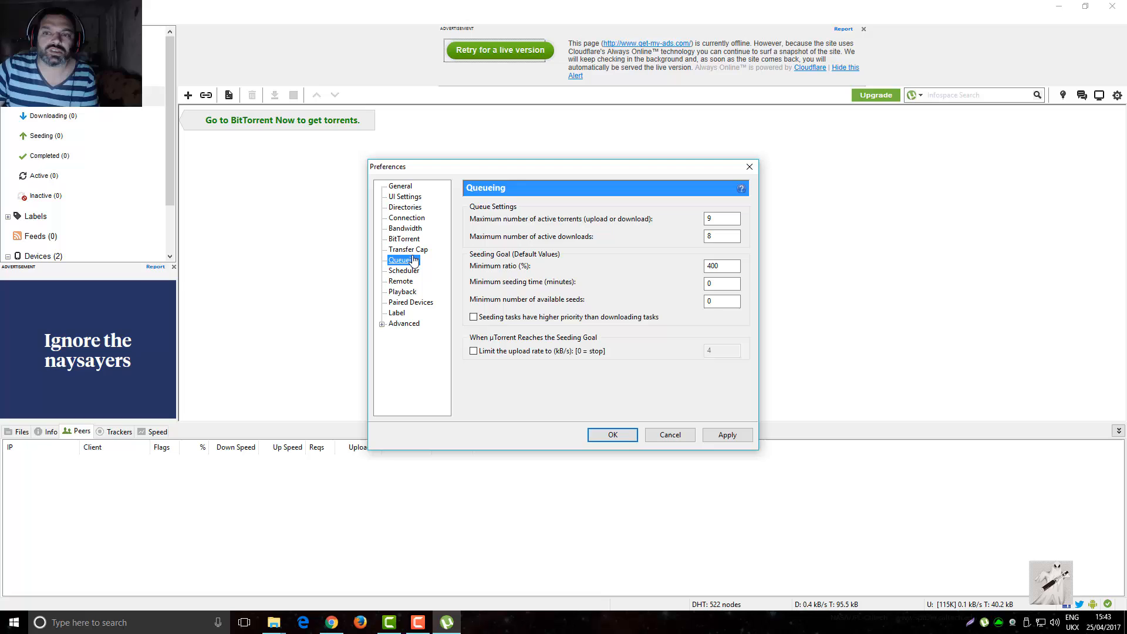
mouse_move(769, 226)
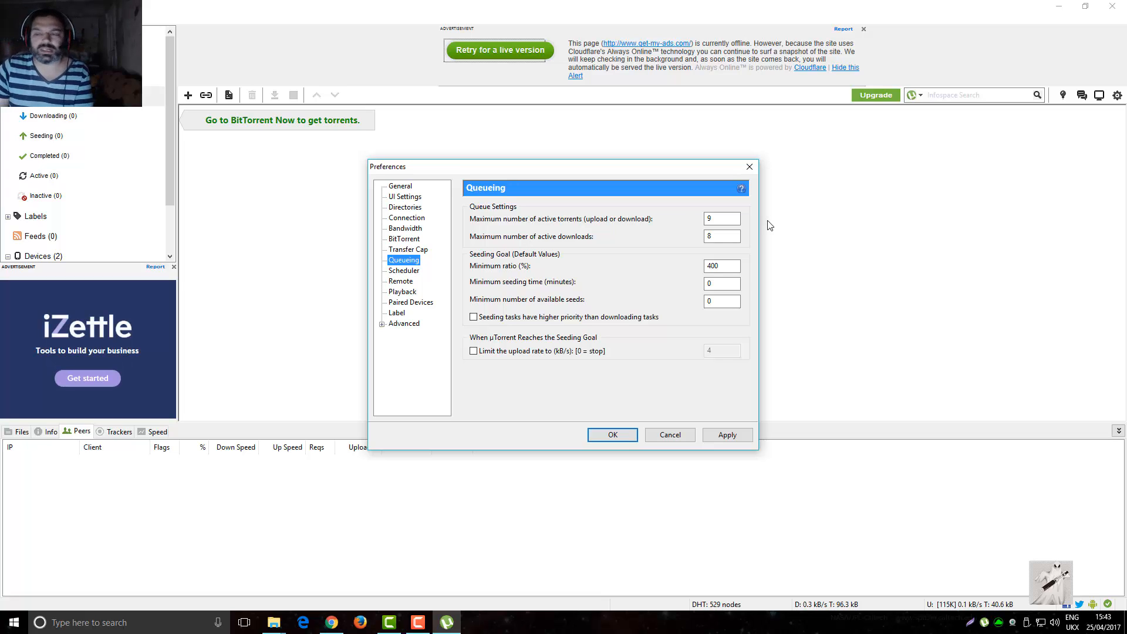
mouse_move(545, 227)
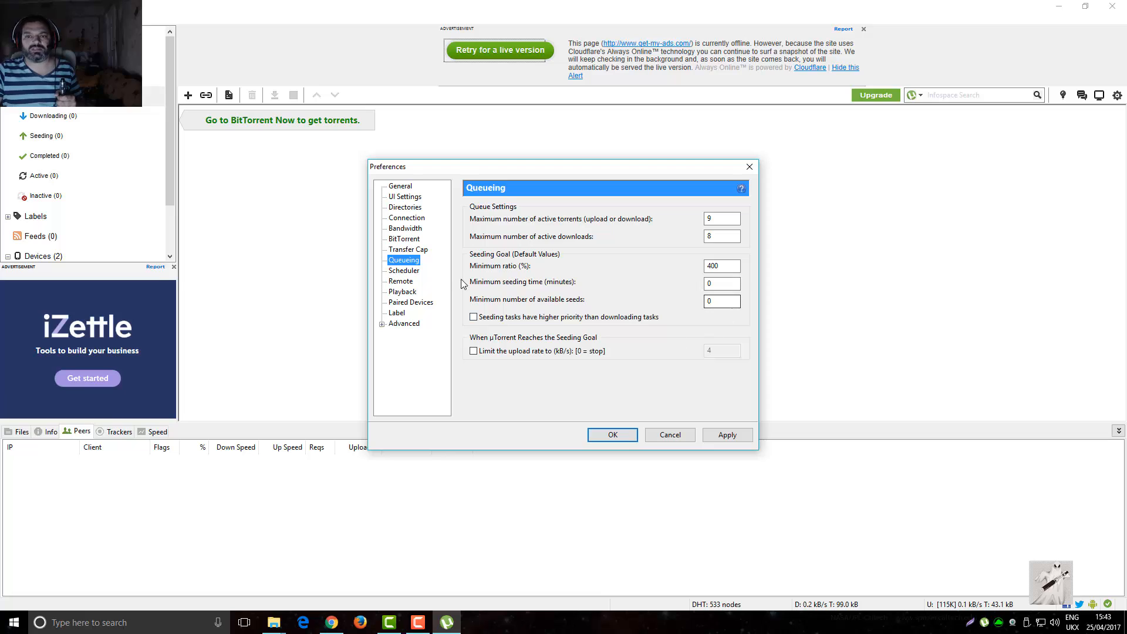
mouse_move(600, 261)
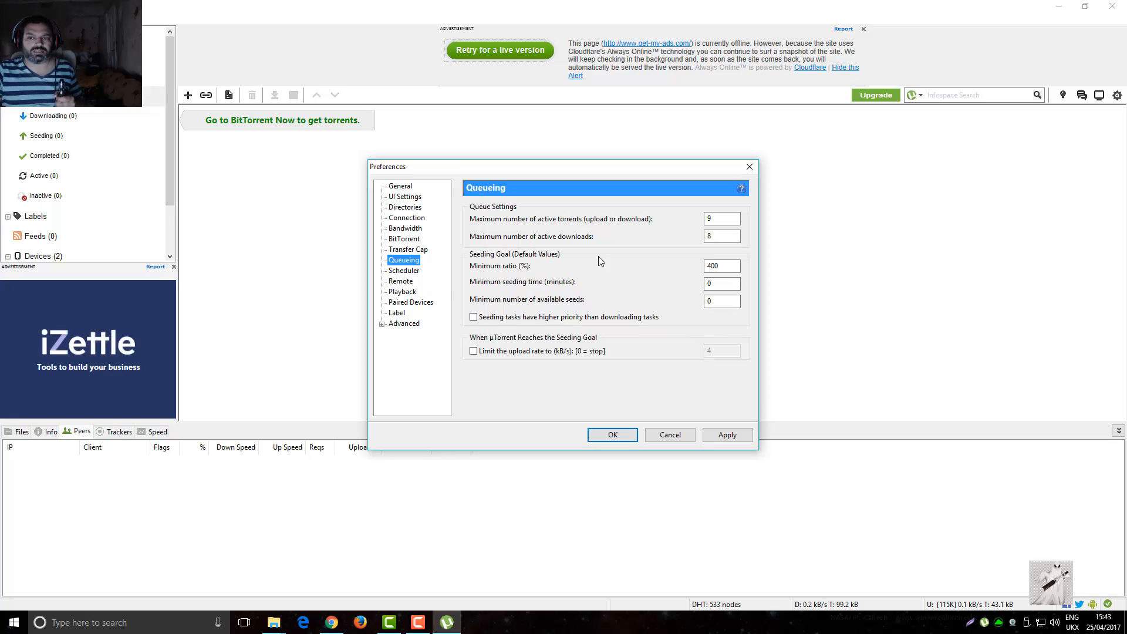
mouse_move(404, 270)
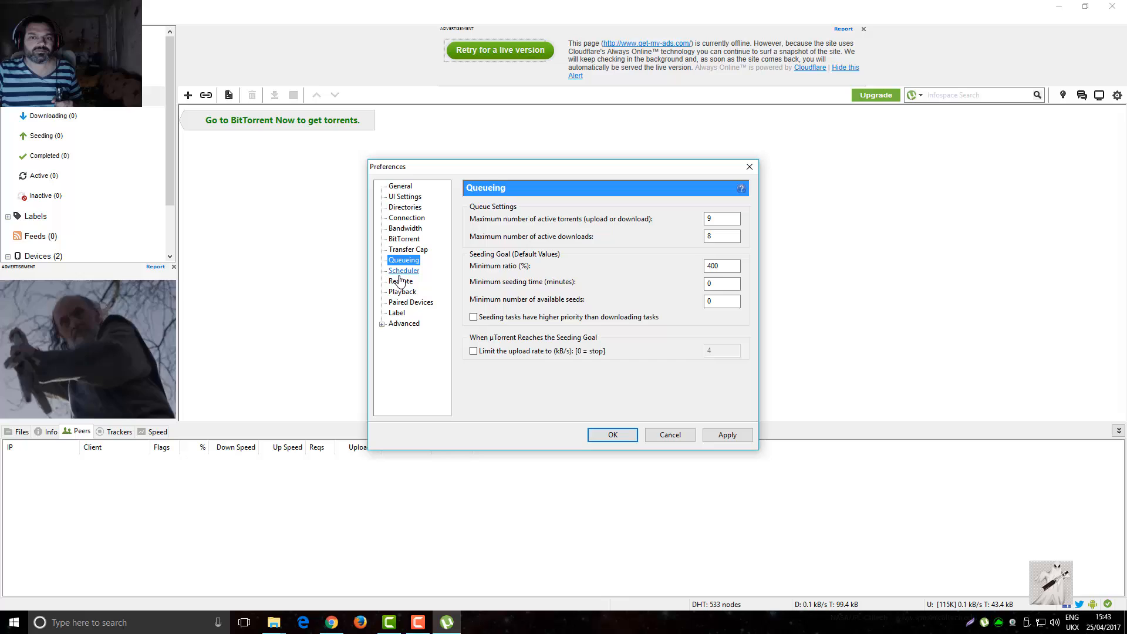
left_click(402, 281)
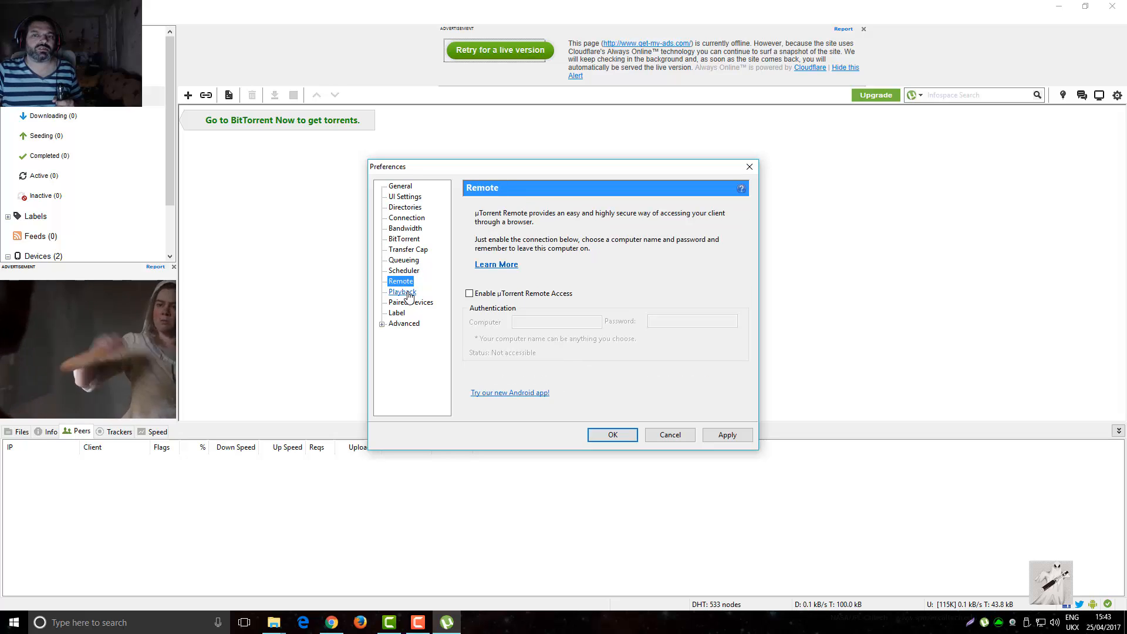
left_click(402, 293)
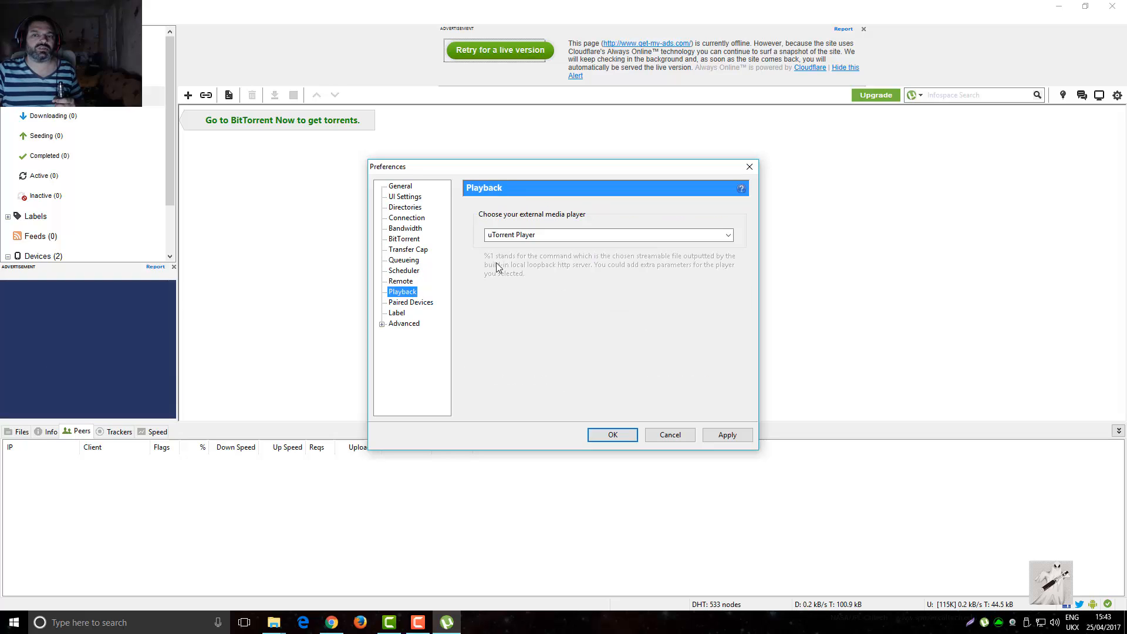
left_click(728, 235)
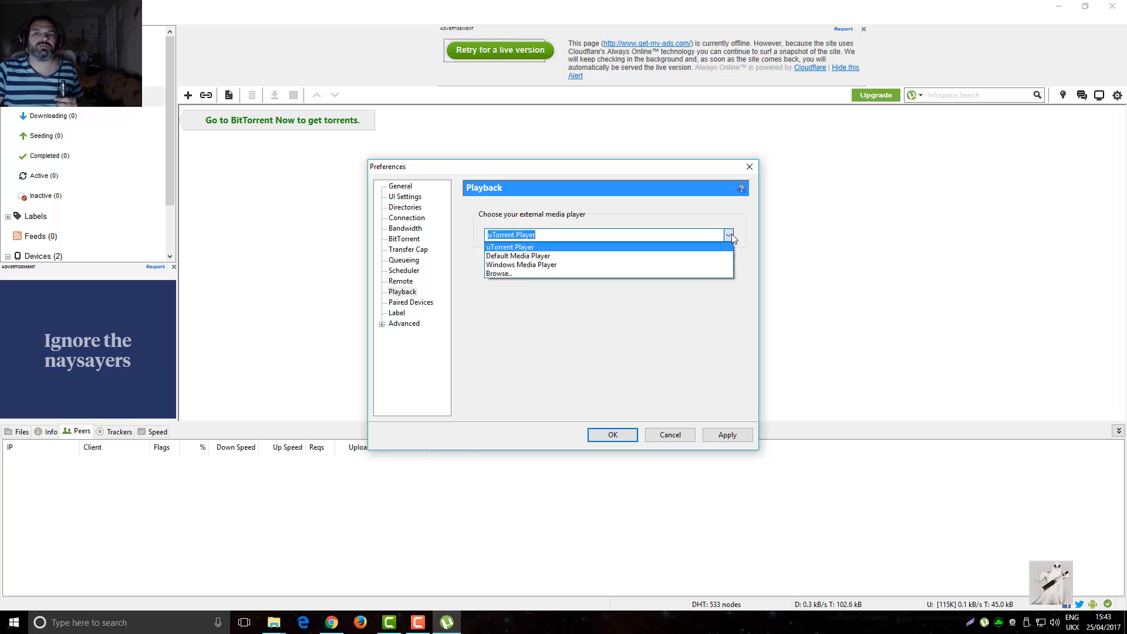
left_click(511, 247)
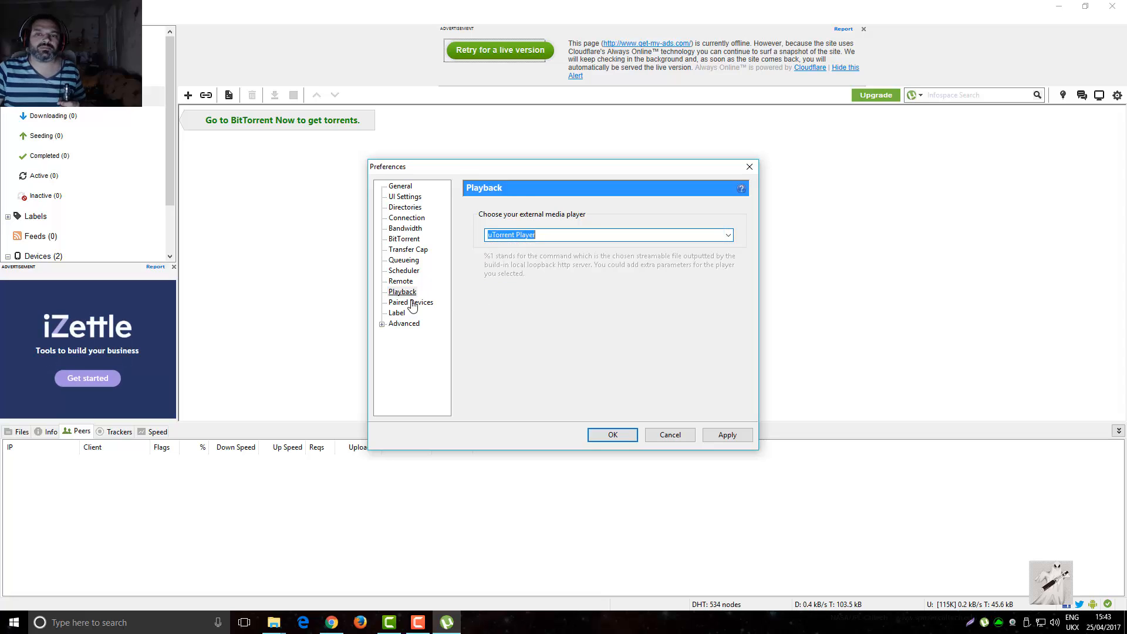
Pass Paired Devices and land on the Advanced options with its sub-pages expanded
left_click(411, 302)
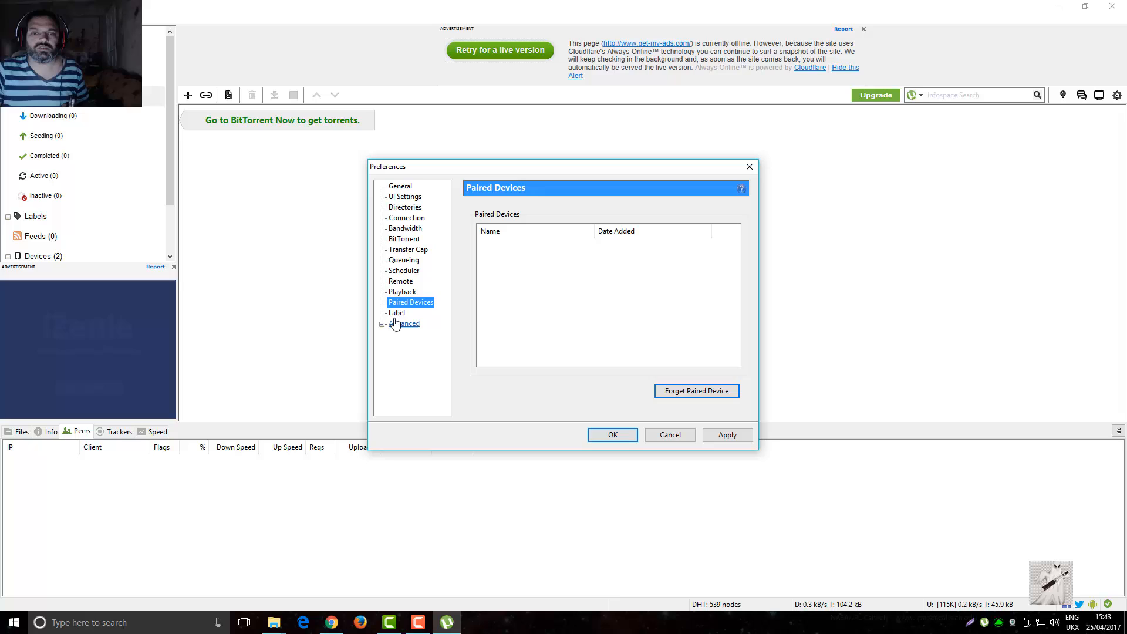
left_click(404, 324)
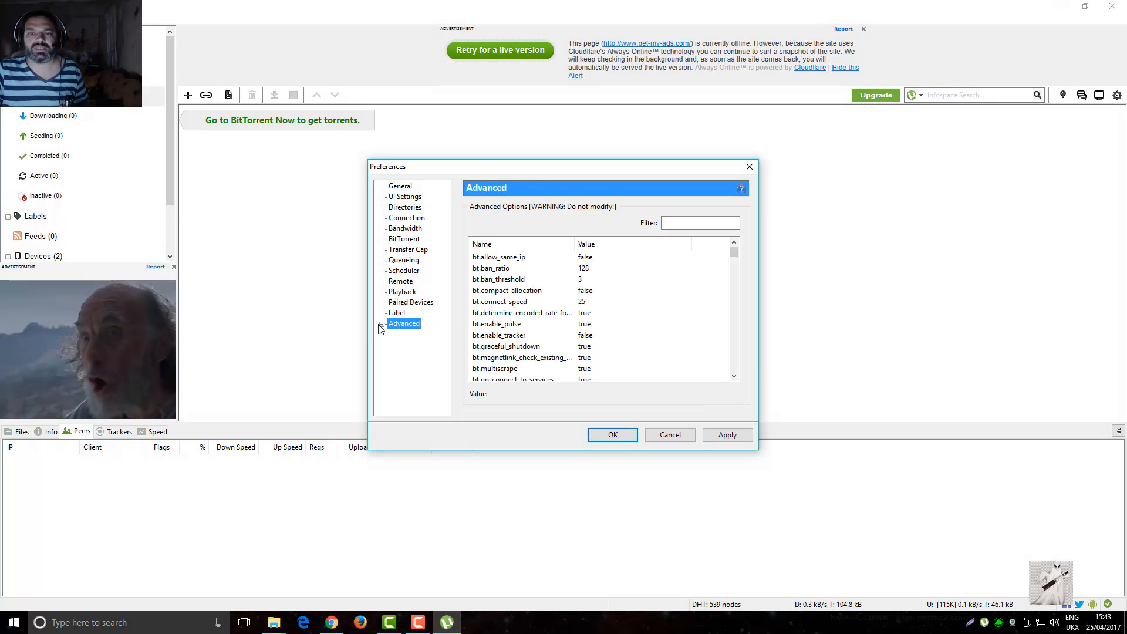
left_click(383, 324)
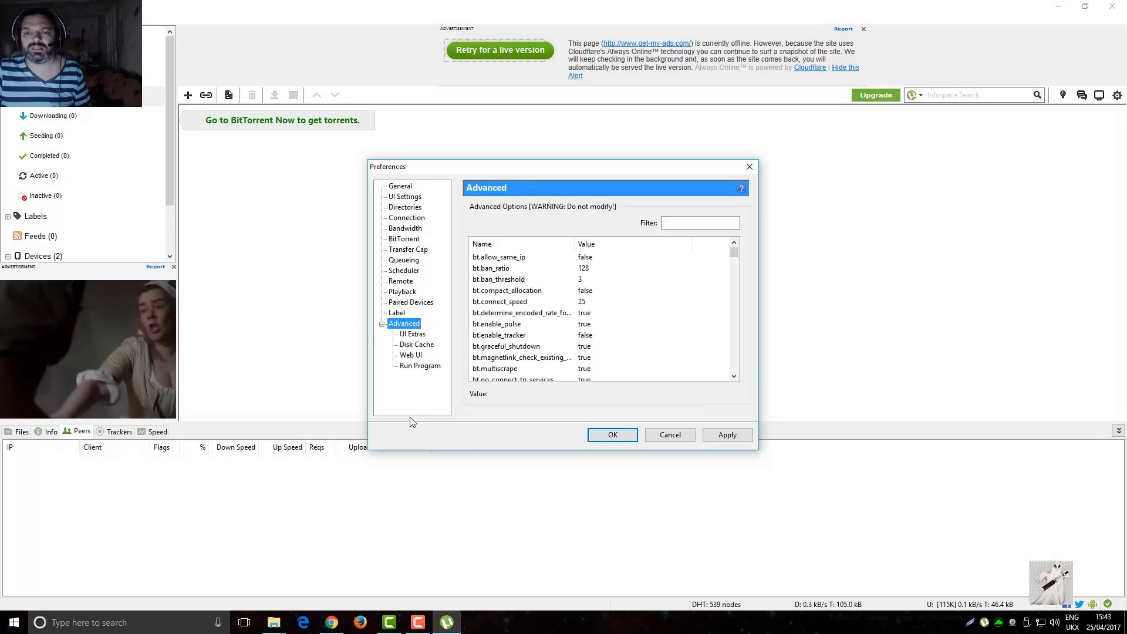
left_click(404, 325)
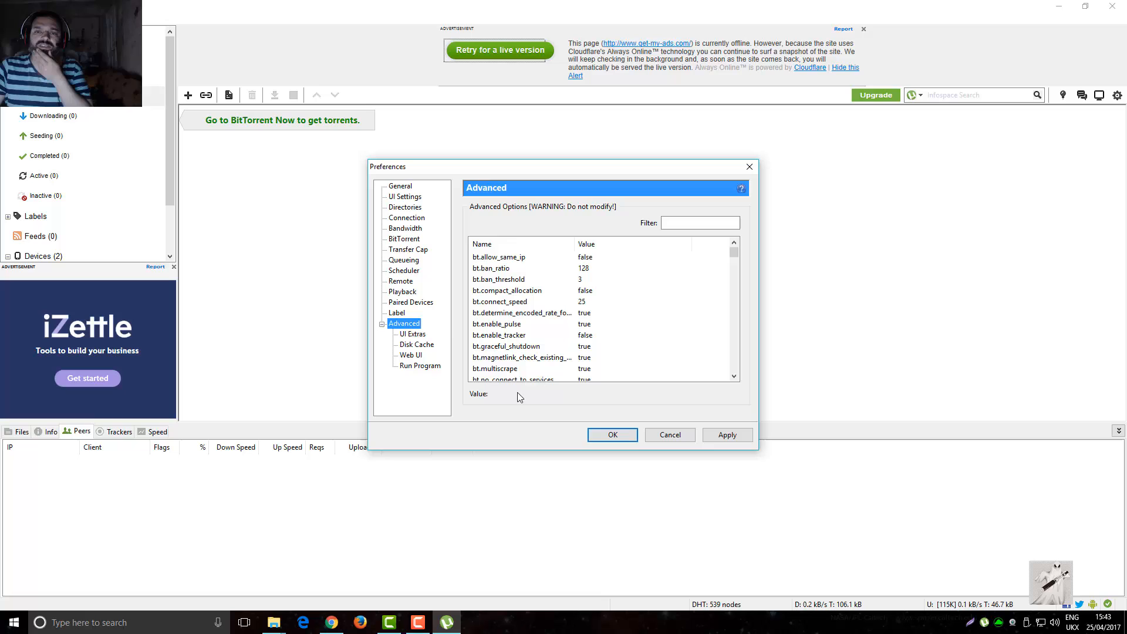
Take a last look at the Bandwidth limits and confirm the preferences with OK
left_click(406, 228)
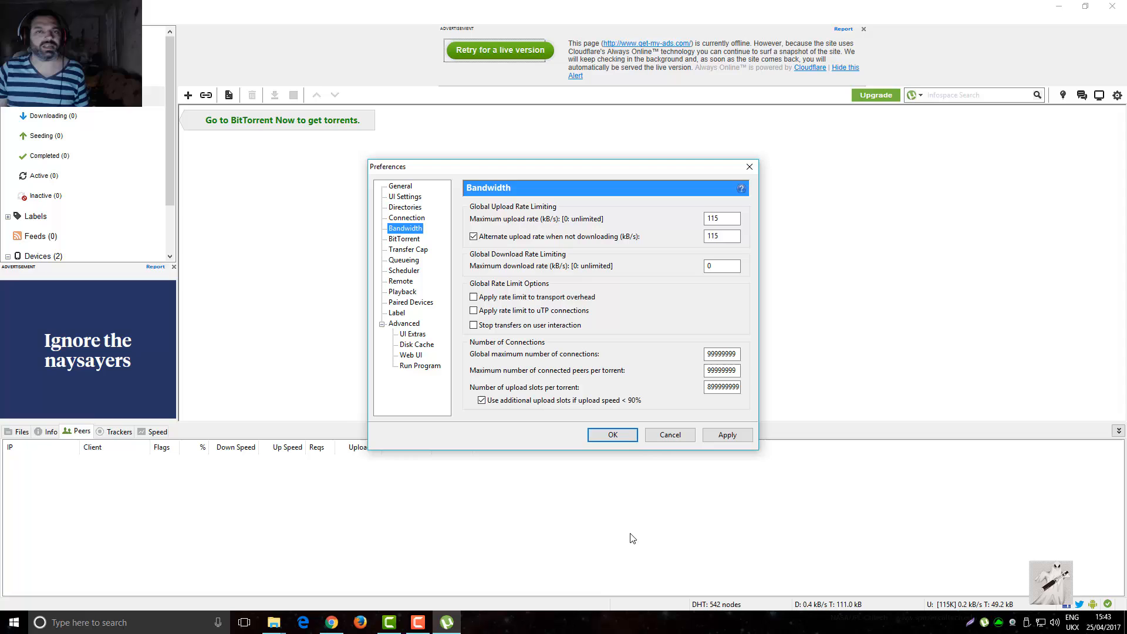
mouse_move(669, 435)
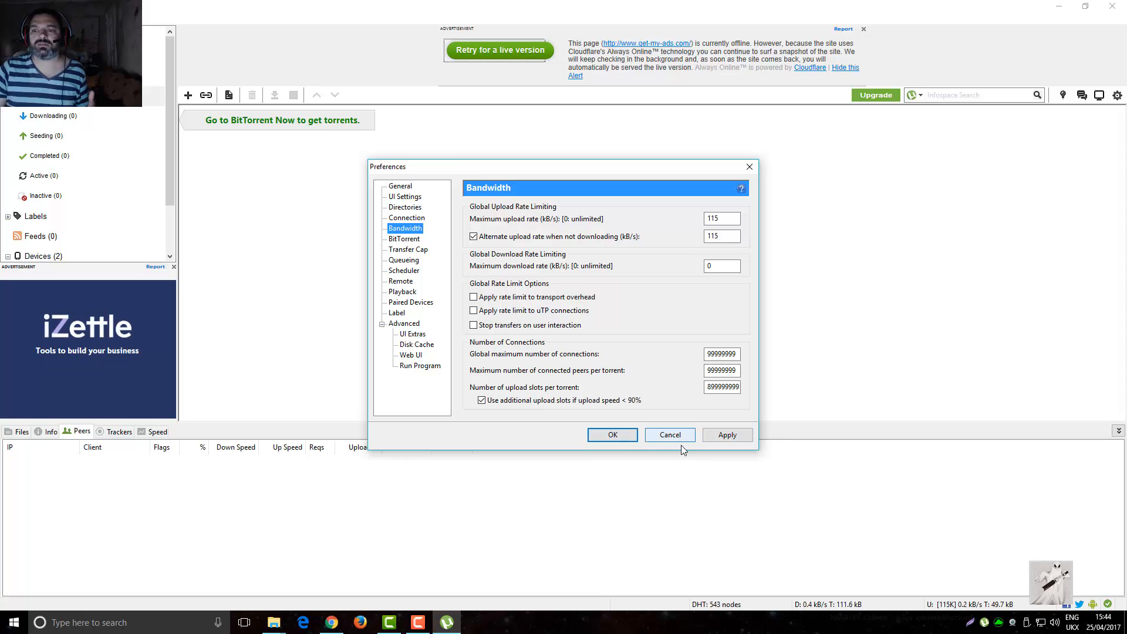
left_click(612, 434)
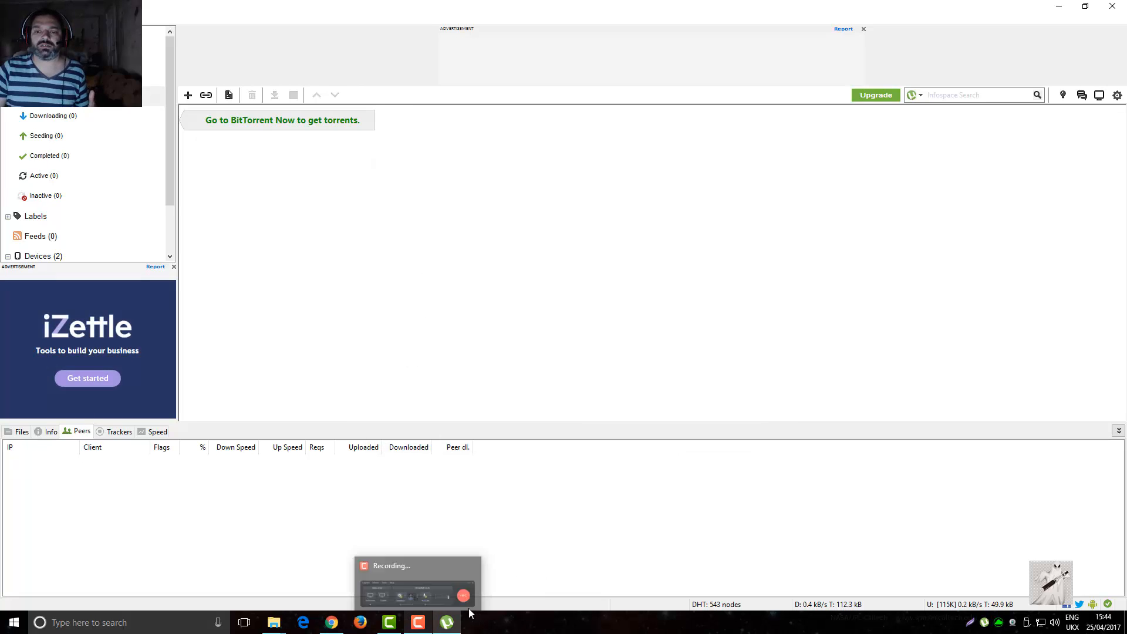
In Chrome, save the KNOPPIX_V7.7.1DVD-2016-10-22-EN torrent from the Unix-AG tracker to Downloads
left_click(330, 622)
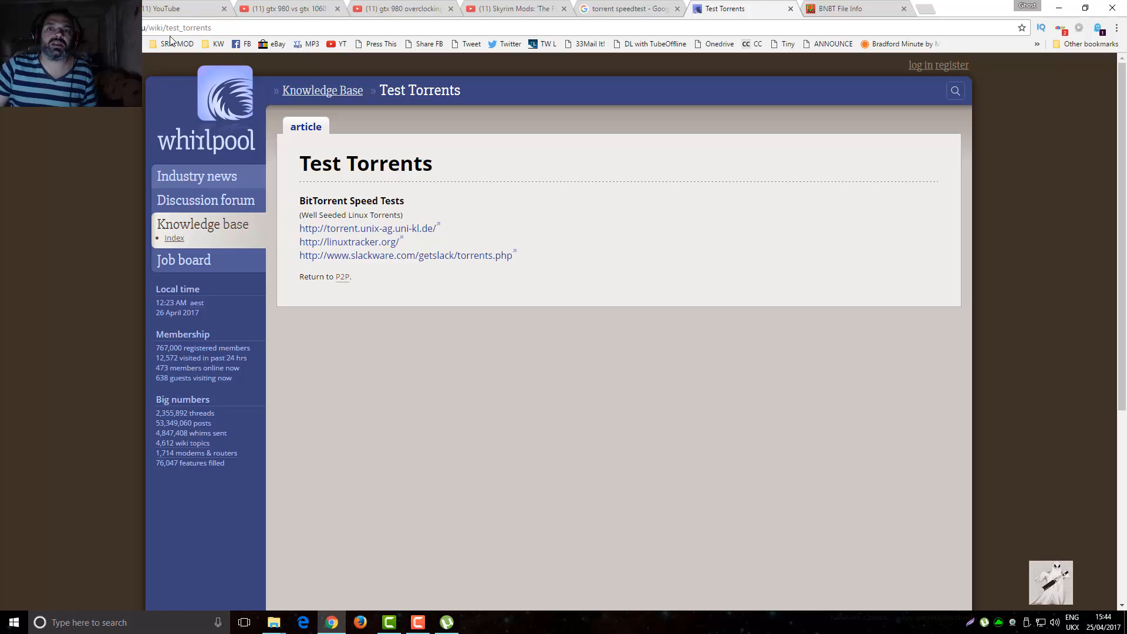
mouse_move(408, 244)
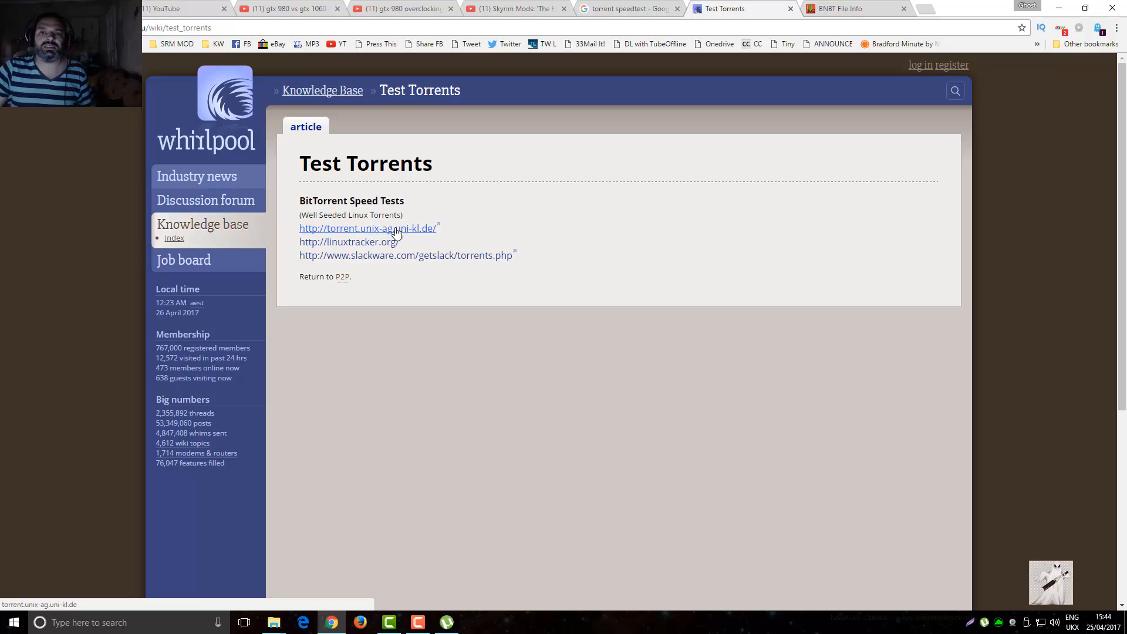
left_click(368, 228)
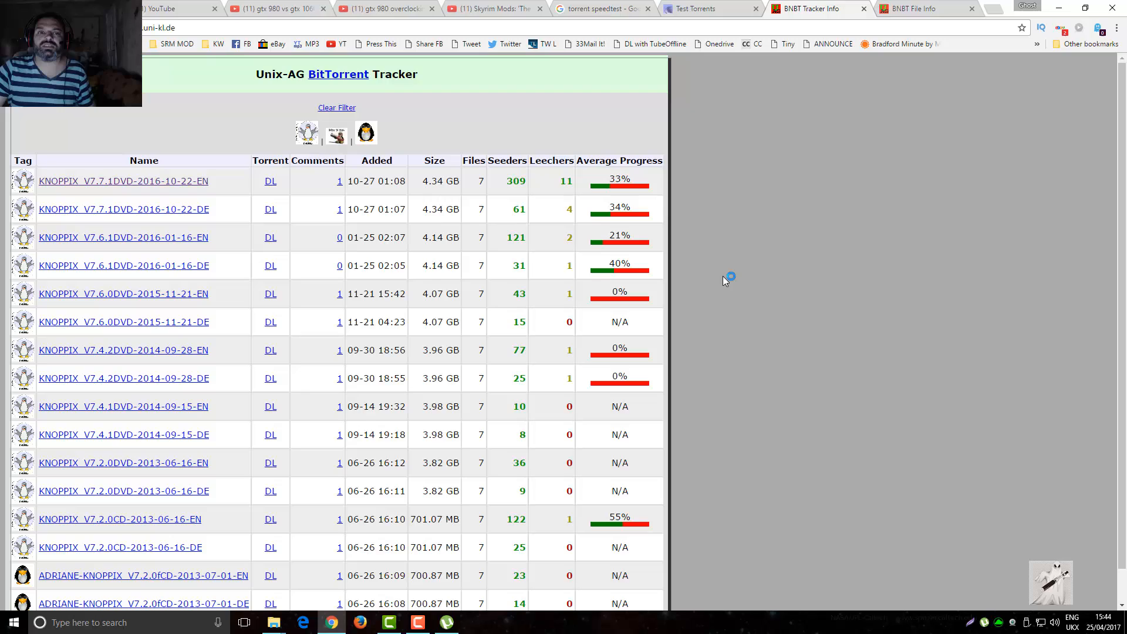
mouse_move(98, 187)
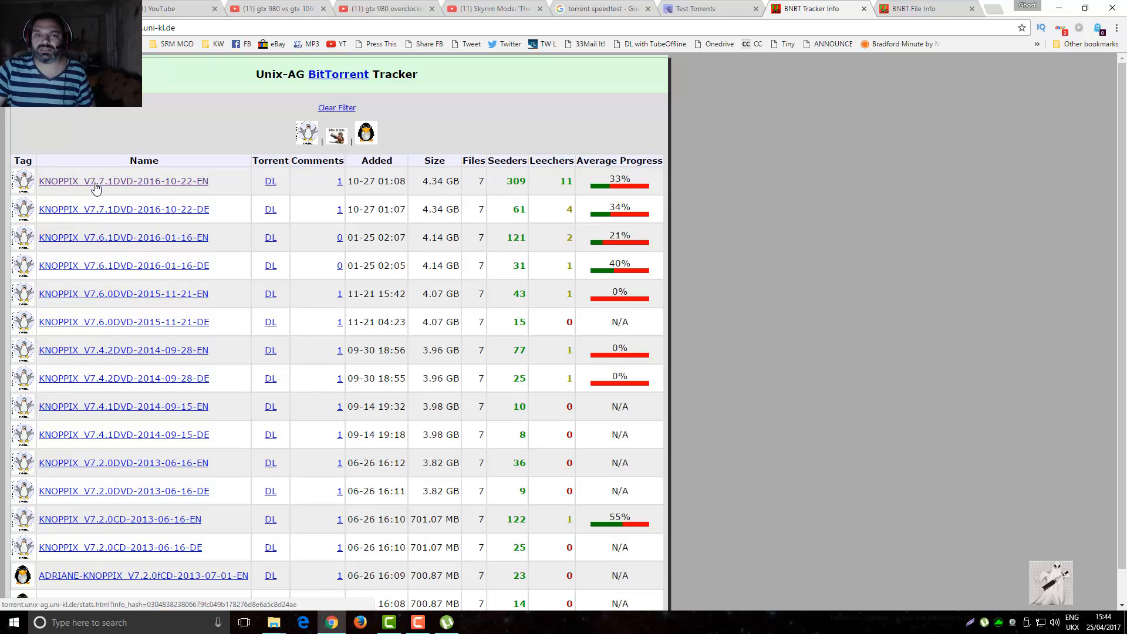
mouse_move(264, 190)
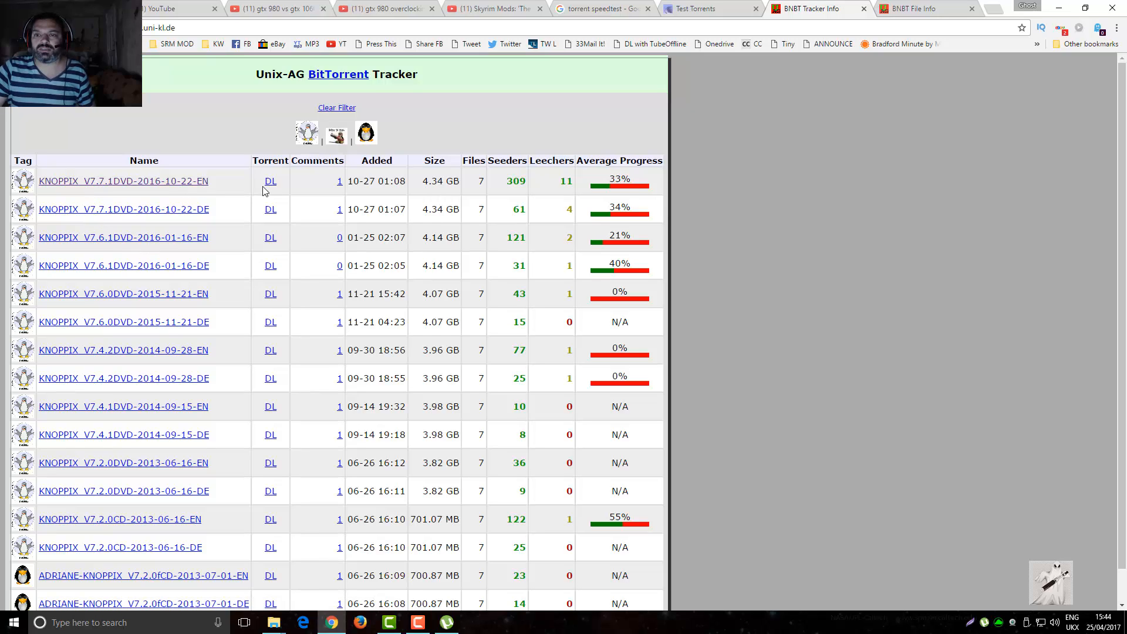
mouse_move(441, 185)
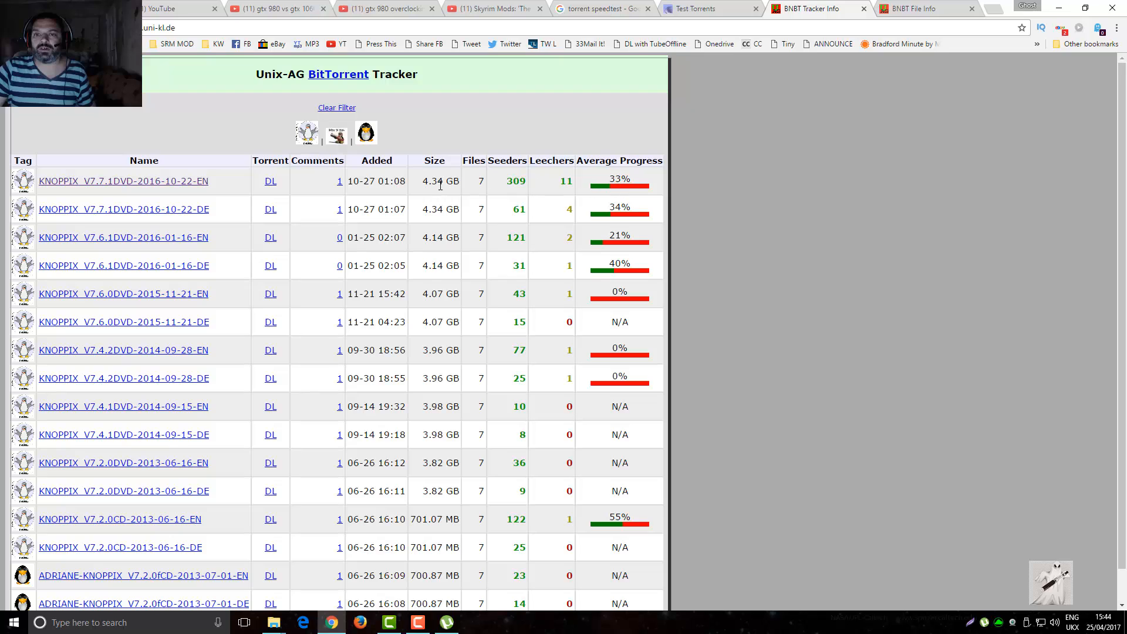
mouse_move(233, 170)
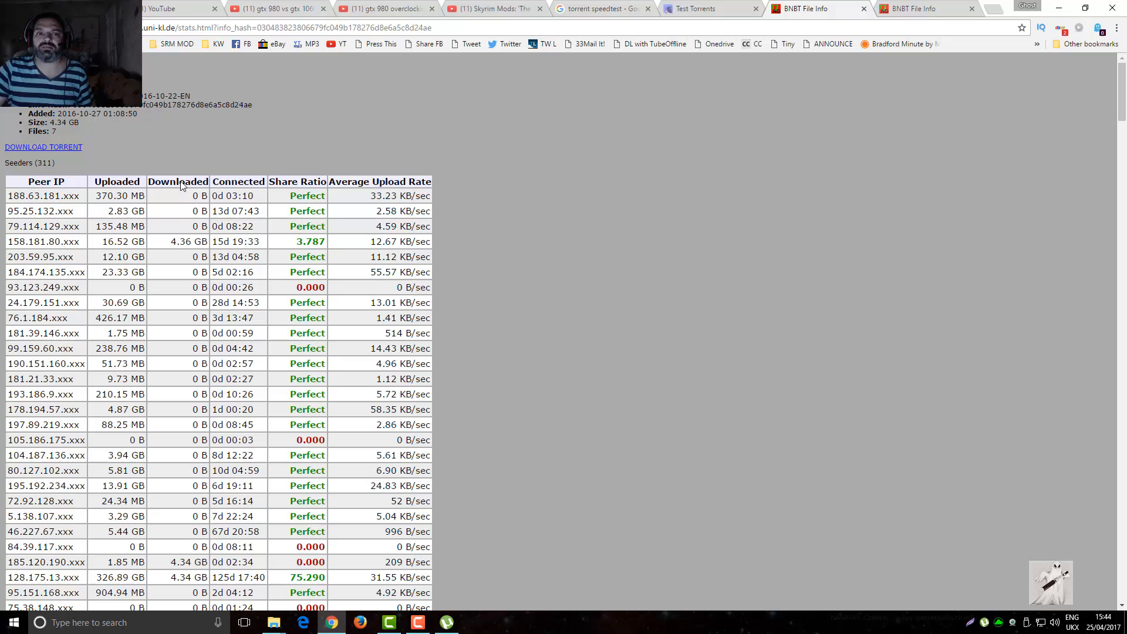
mouse_move(44, 147)
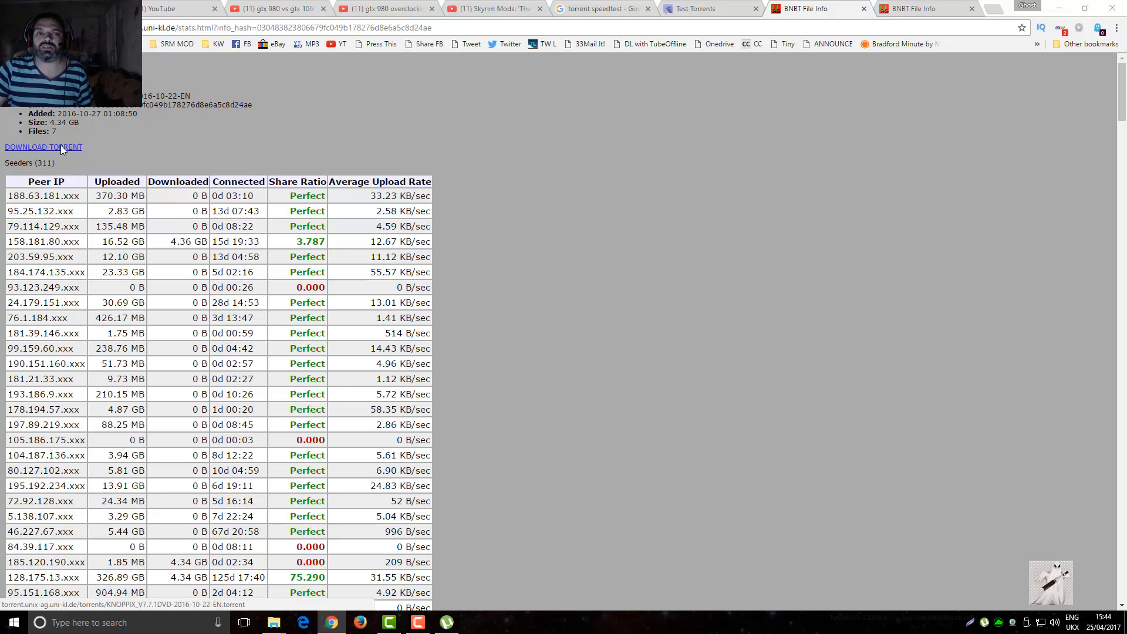
left_click(42, 147)
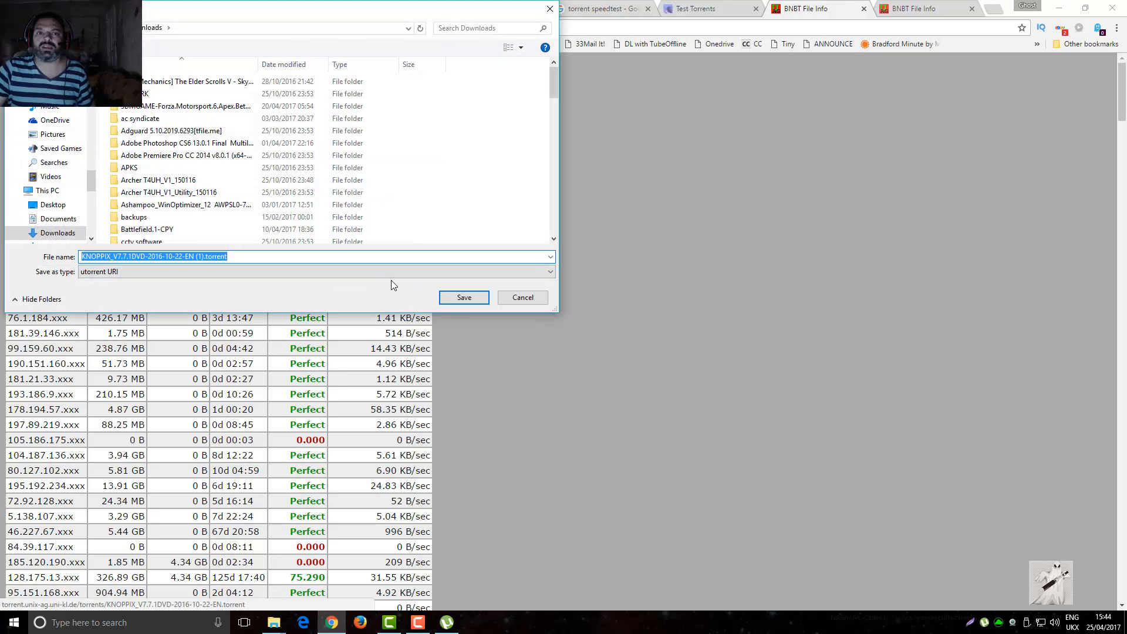
mouse_move(464, 297)
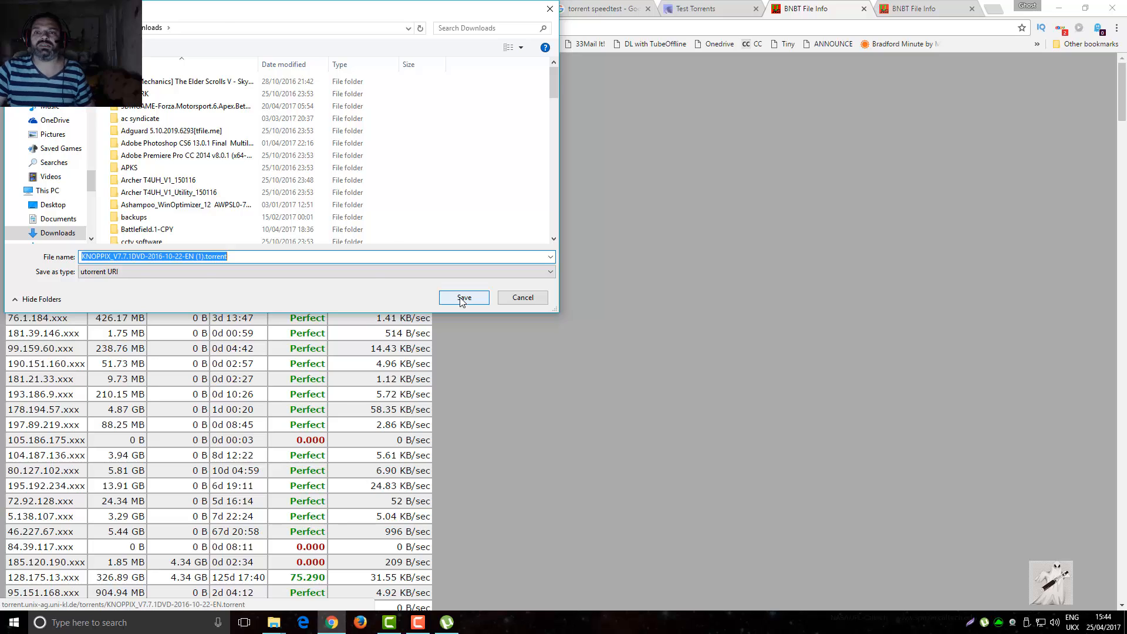
left_click(464, 298)
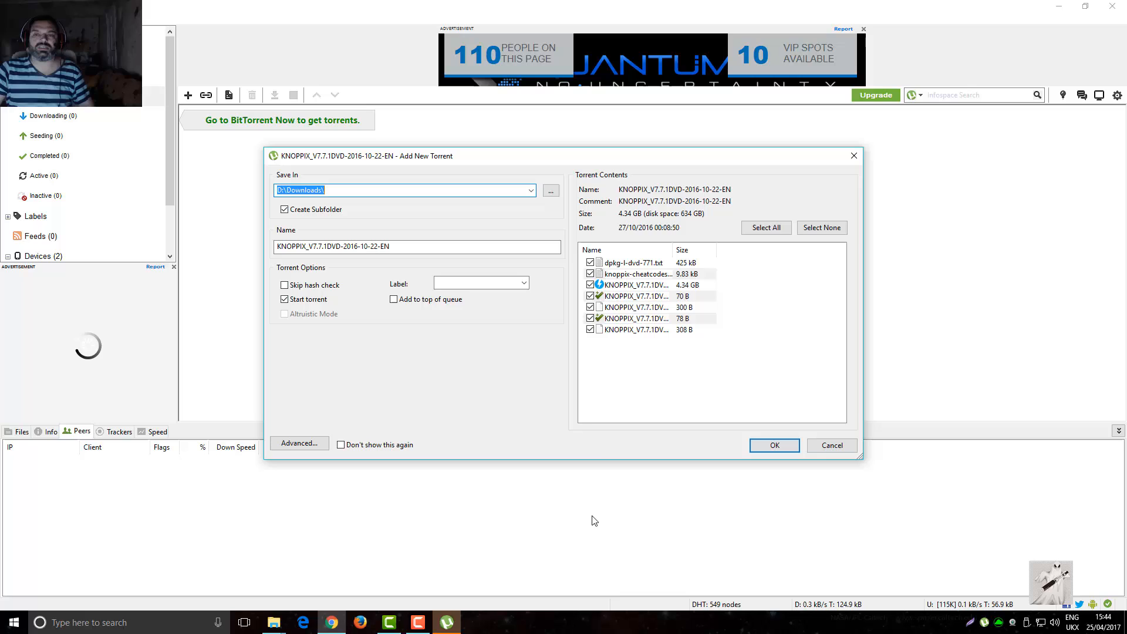
mouse_move(742, 462)
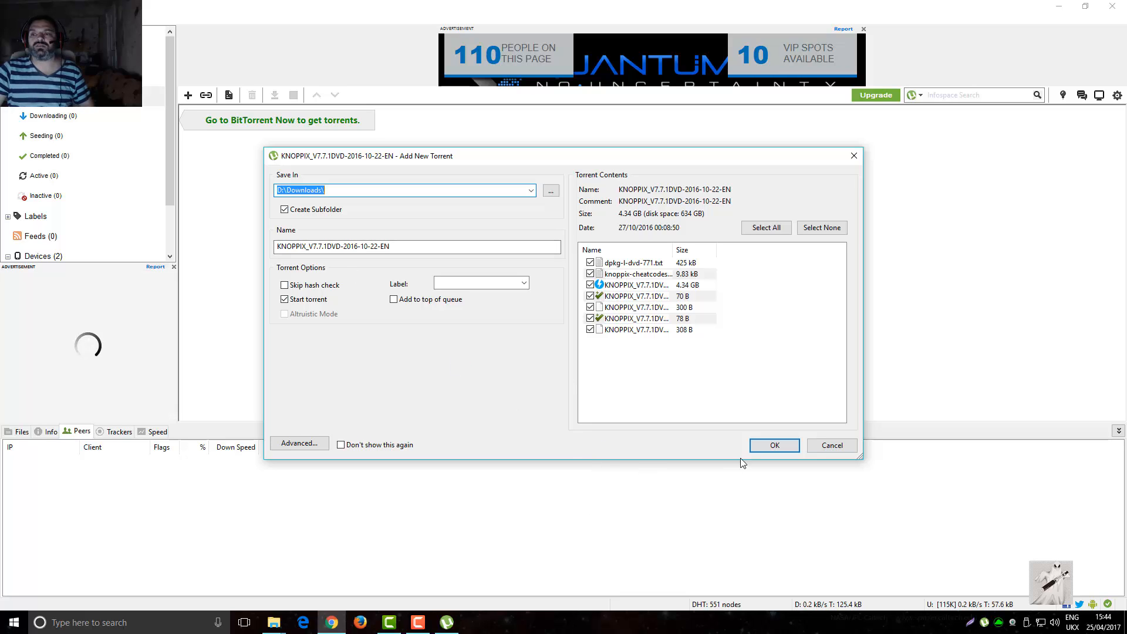
Add the KNOPPIX torrent so it starts downloading into the Downloads folder
left_click(774, 446)
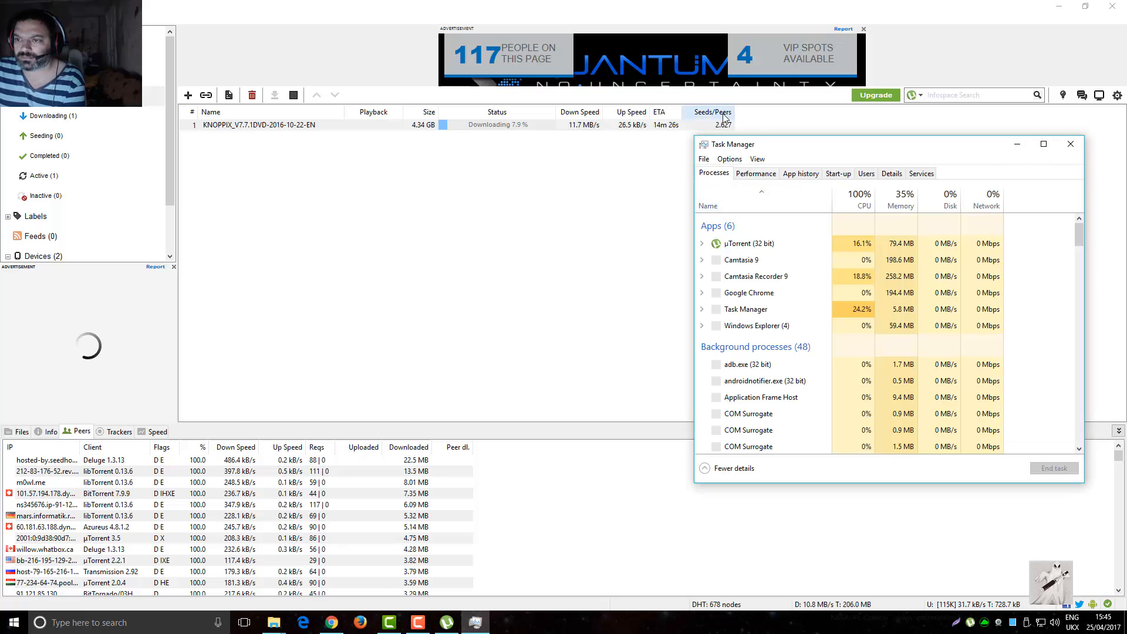
Check the Ethernet graph at about 110 Mbps on the Performance tab, then close Task Manager
left_click(755, 174)
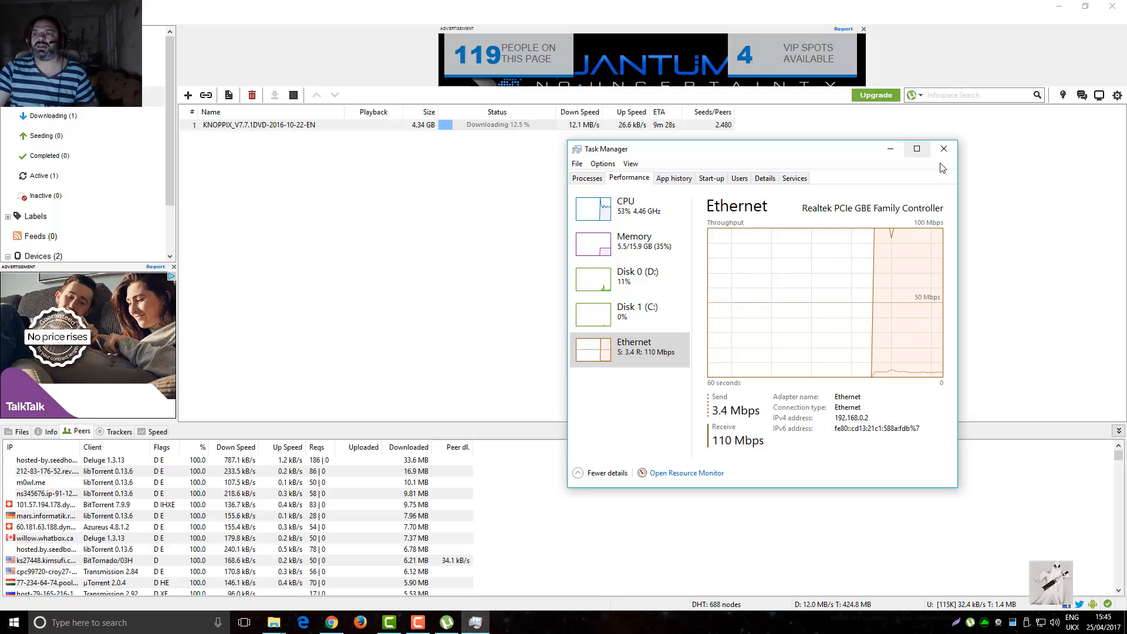
left_click(943, 149)
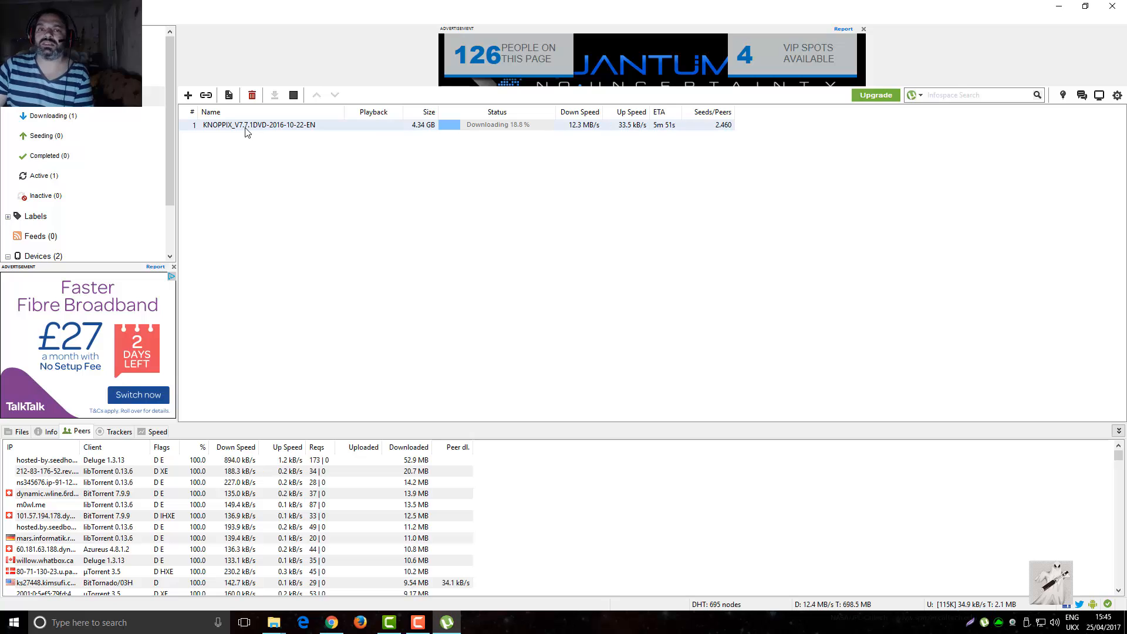
mouse_move(301, 287)
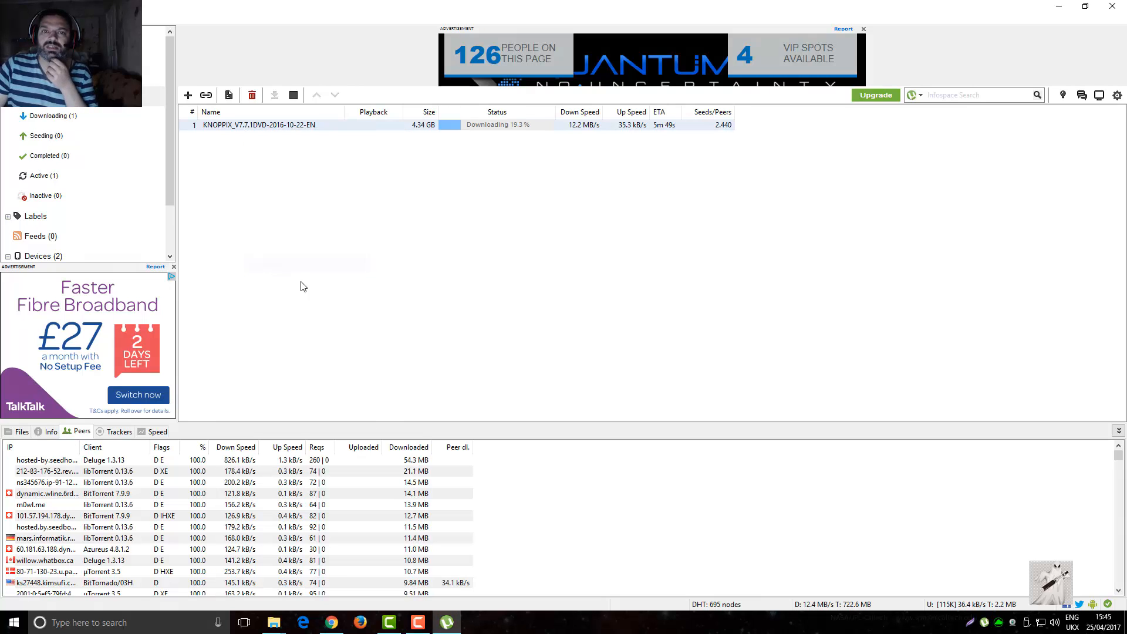
Remove the KNOPPIX torrent with its data, then exit uTorrent
right_click(257, 124)
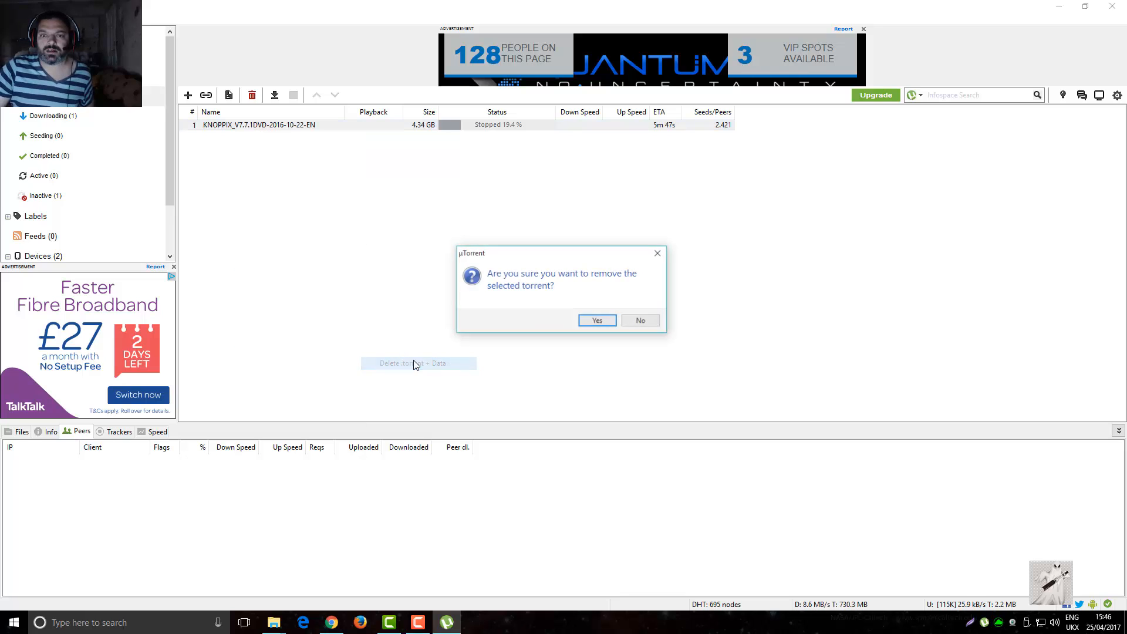
left_click(596, 319)
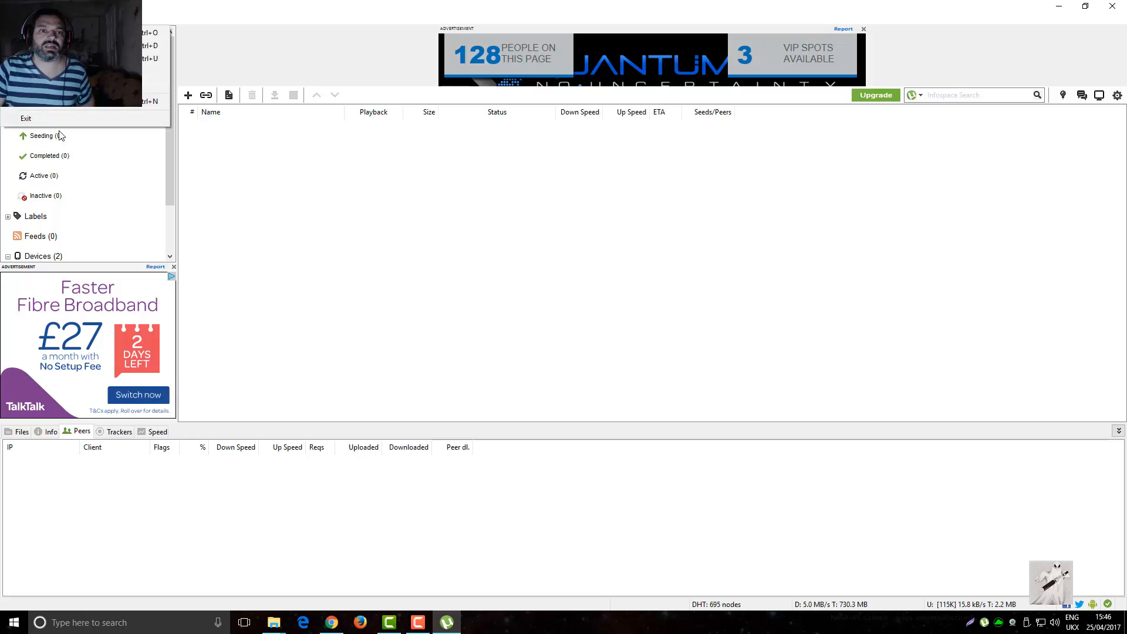
left_click(26, 118)
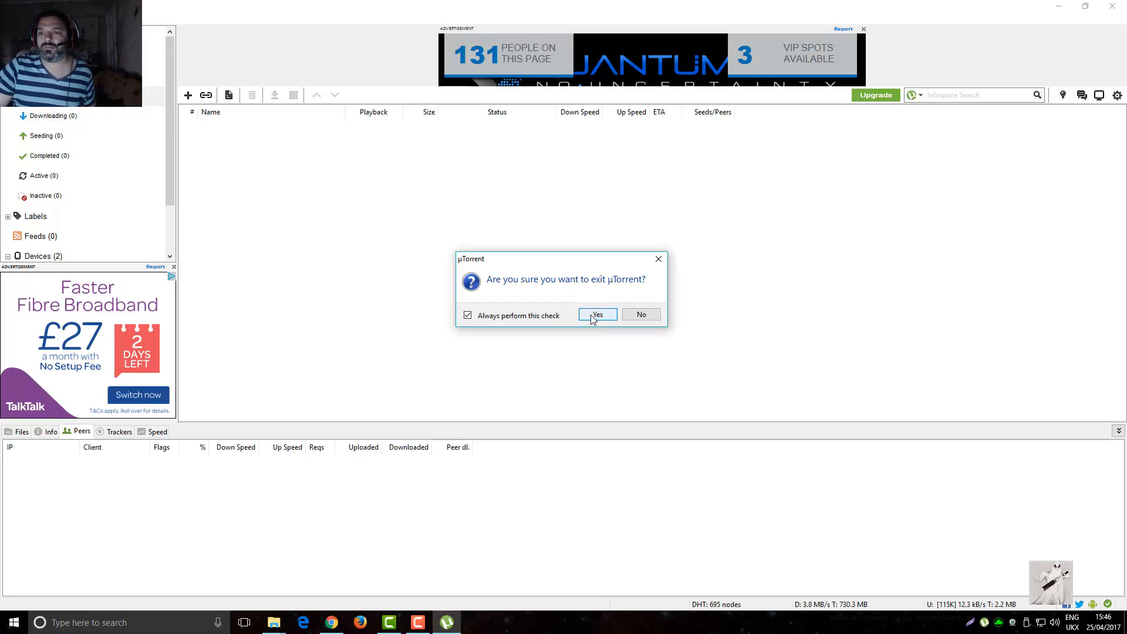
left_click(596, 315)
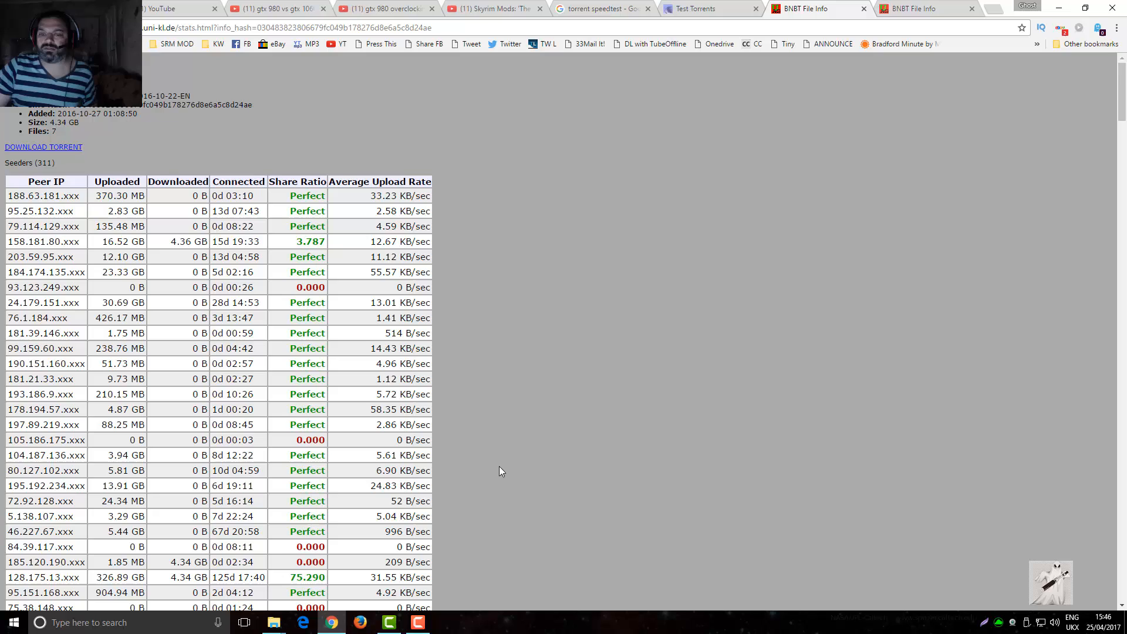